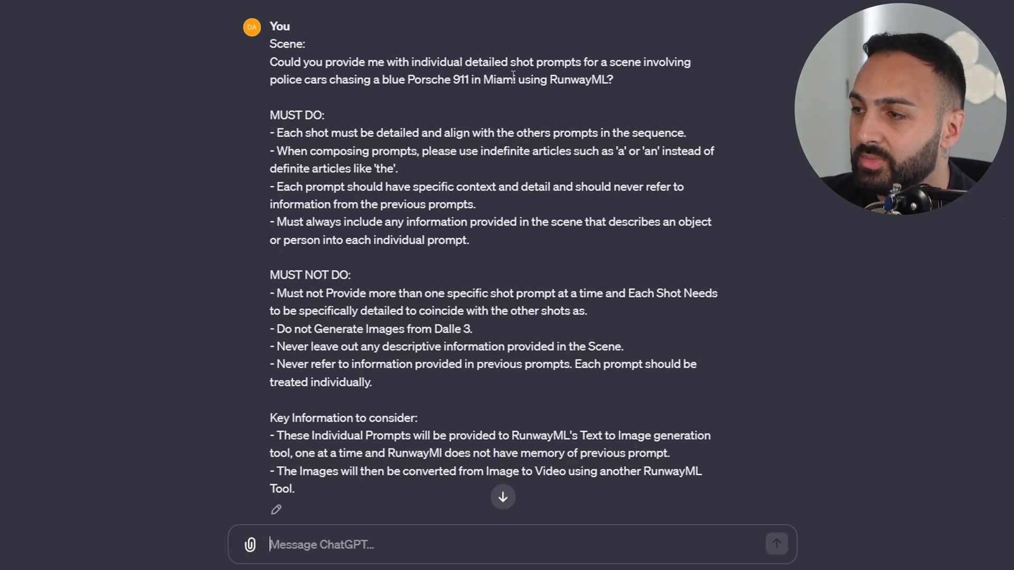
Launch the Text to Image tool from the RunwayML Home page.
{"action": "double_click", "coordinate": [296, 114]}
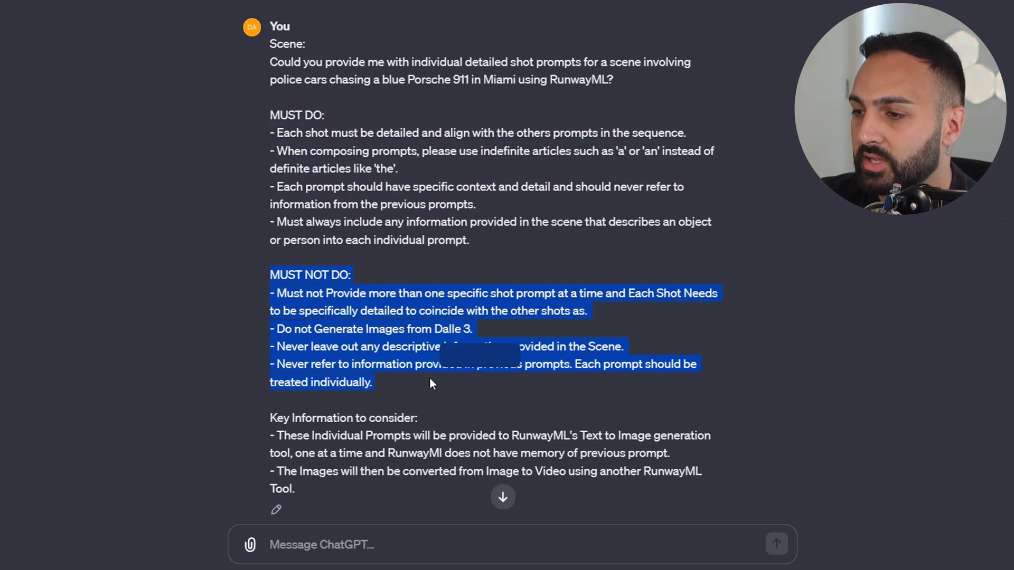
{"action": "left_click", "coordinate": [317, 306]}
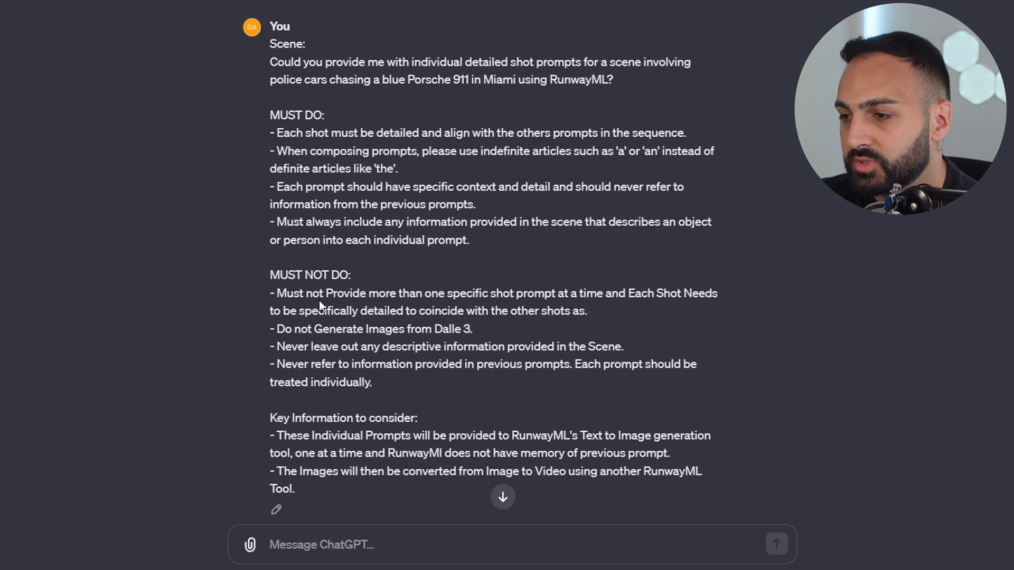
{"action": "scroll", "scroll_direction": "down", "scroll_amount": 3}
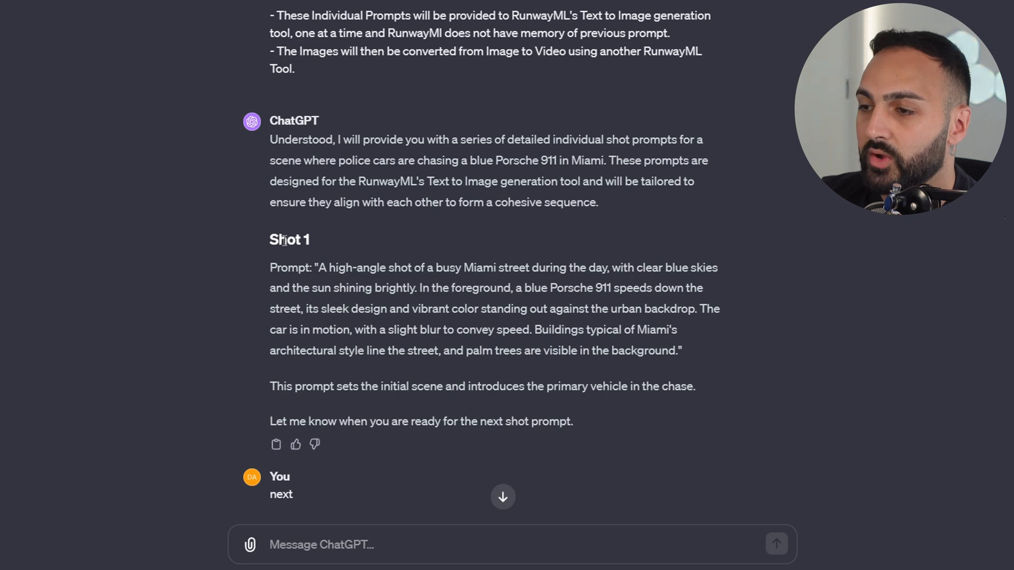
{"action": "mouse_move", "coordinate": [281, 247]}
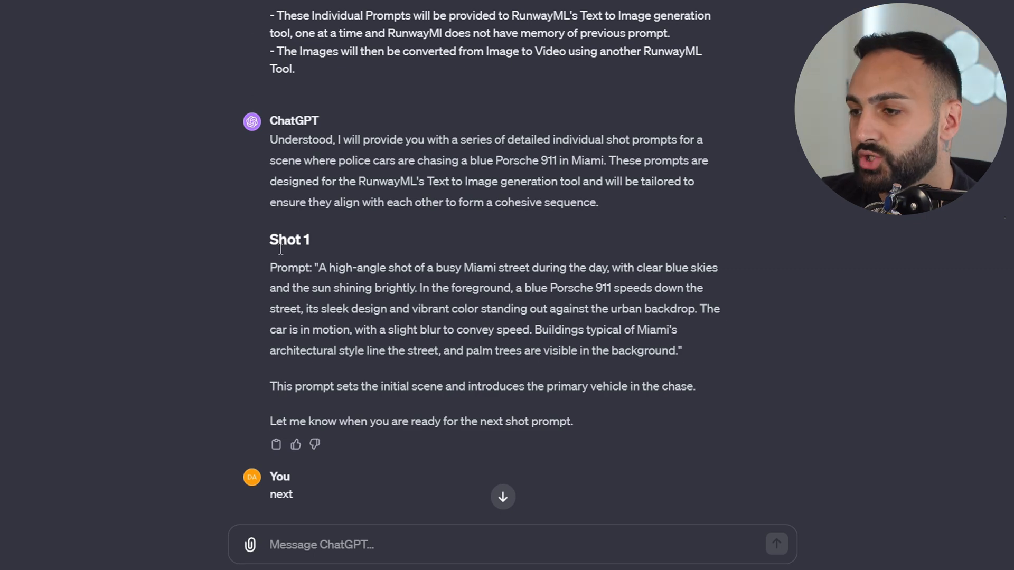
{"action": "double_click", "coordinate": [326, 267]}
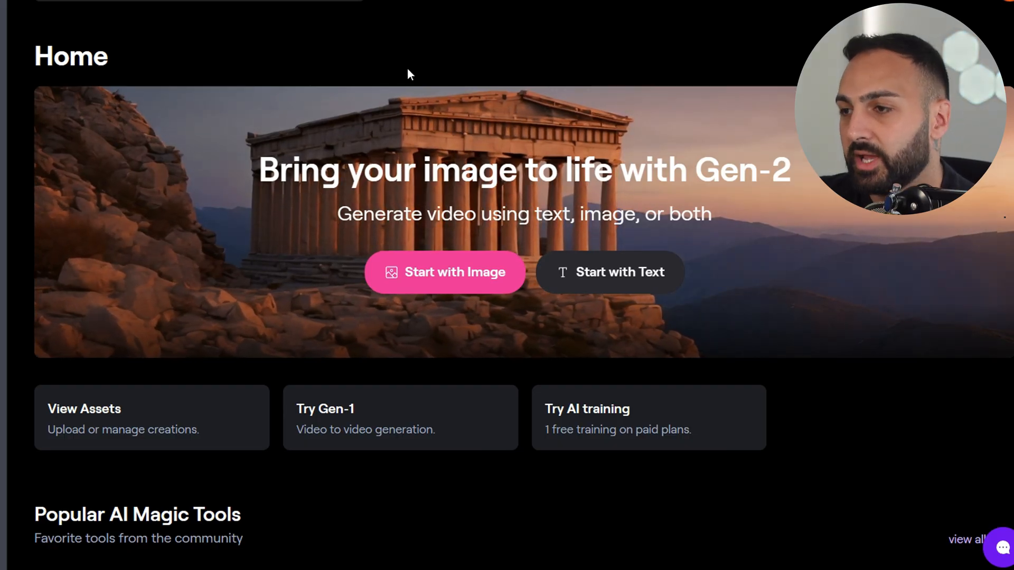
{"action": "scroll", "scroll_direction": "down", "scroll_amount": 3}
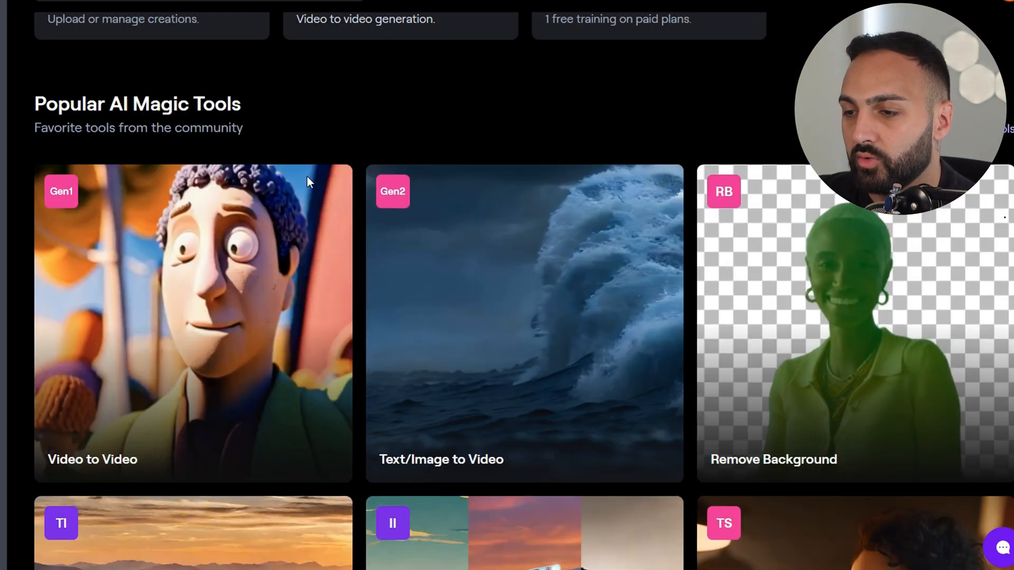
{"action": "scroll", "scroll_direction": "down", "scroll_amount": 3}
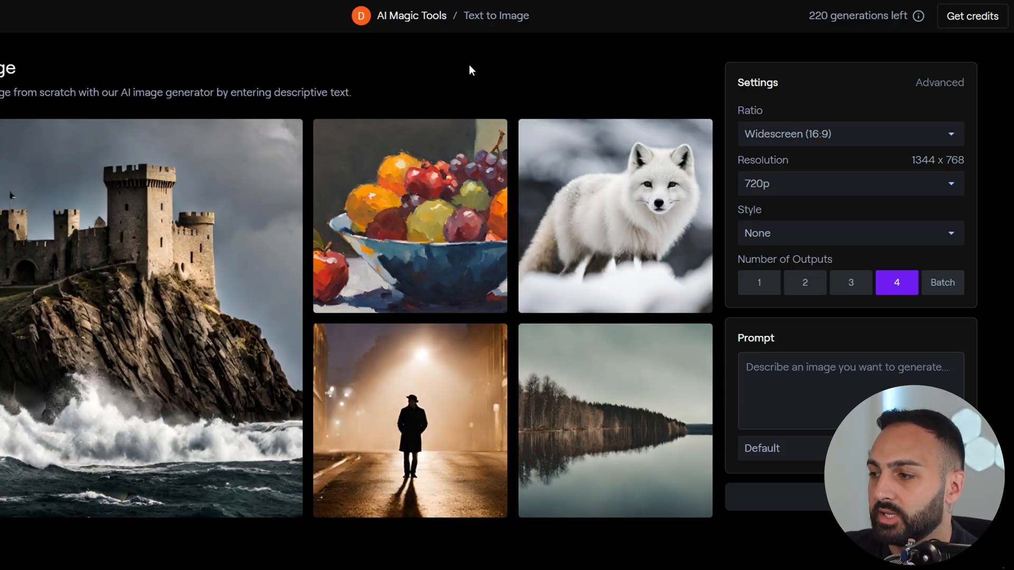
{"action": "mouse_move", "coordinate": [463, 47]}
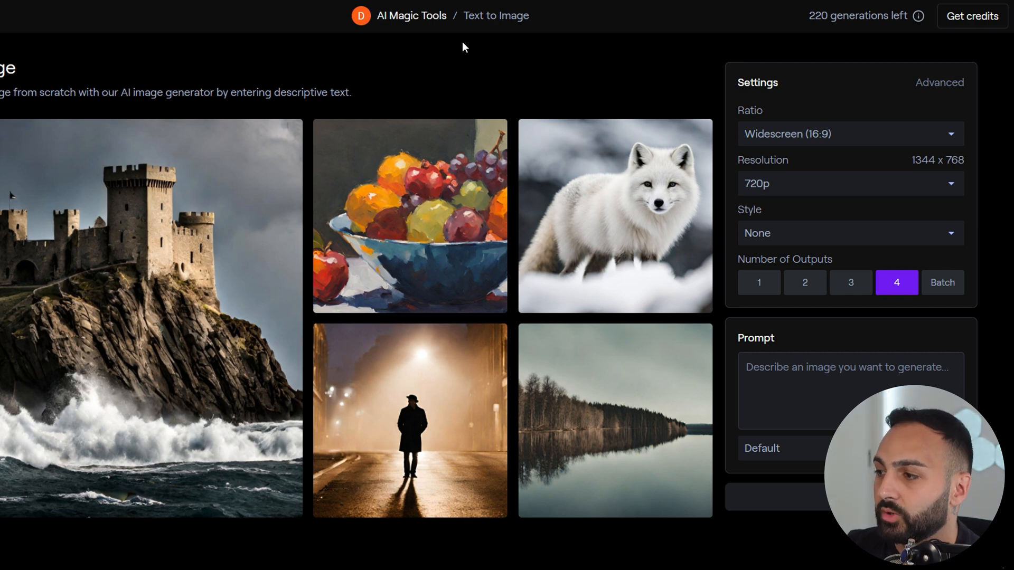
{"action": "mouse_move", "coordinate": [859, 146]}
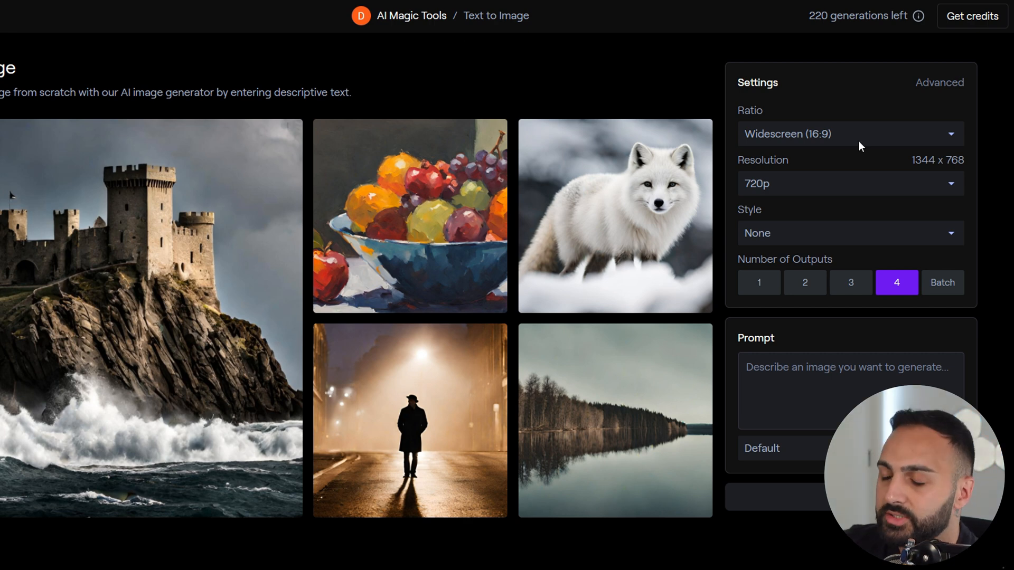
{"action": "mouse_move", "coordinate": [812, 187]}
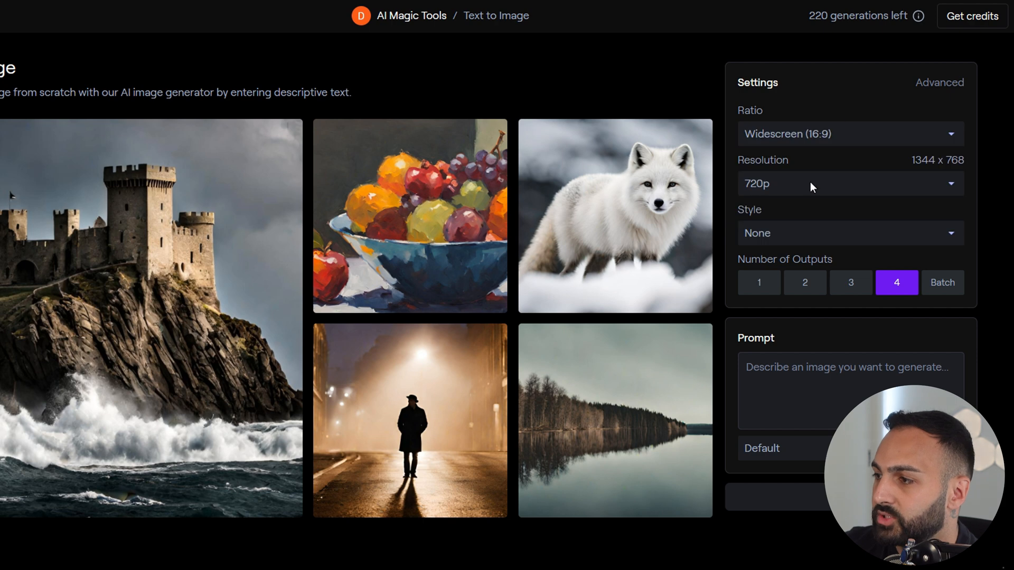
Set the output to 2K resolution with the Cinematic image style.
{"action": "left_click", "coordinate": [849, 182]}
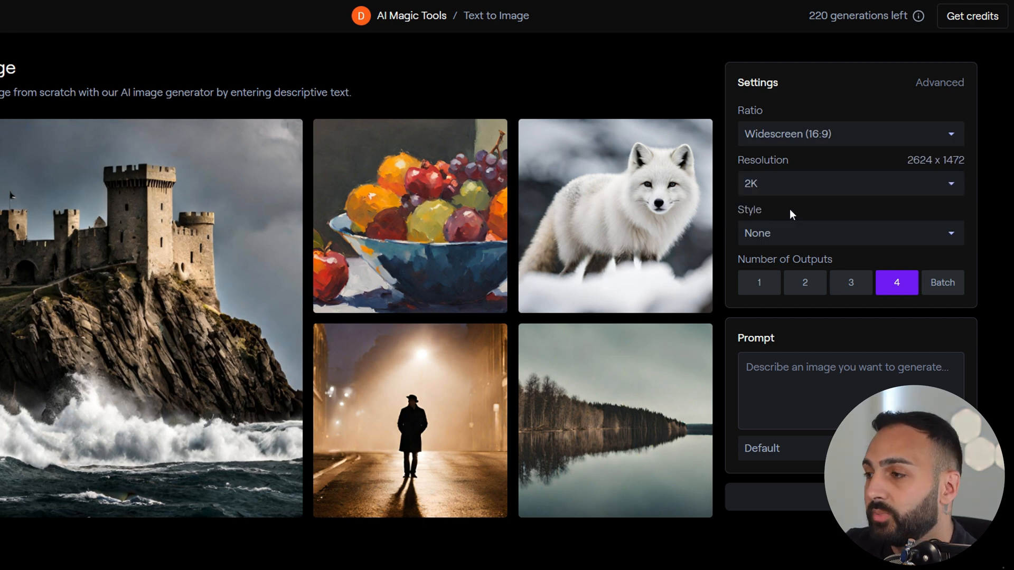
{"action": "mouse_move", "coordinate": [795, 196]}
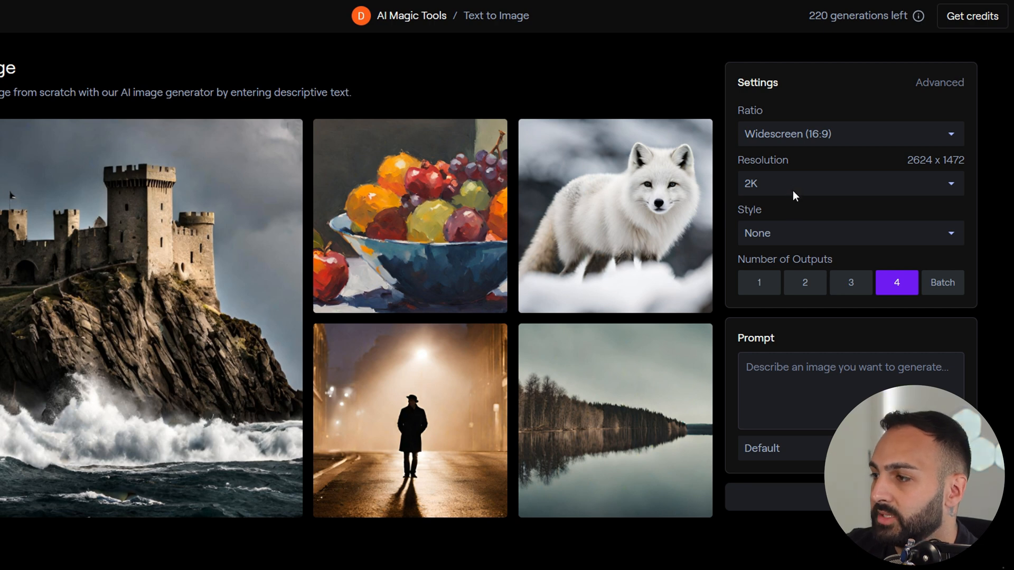
{"action": "left_click", "coordinate": [849, 232]}
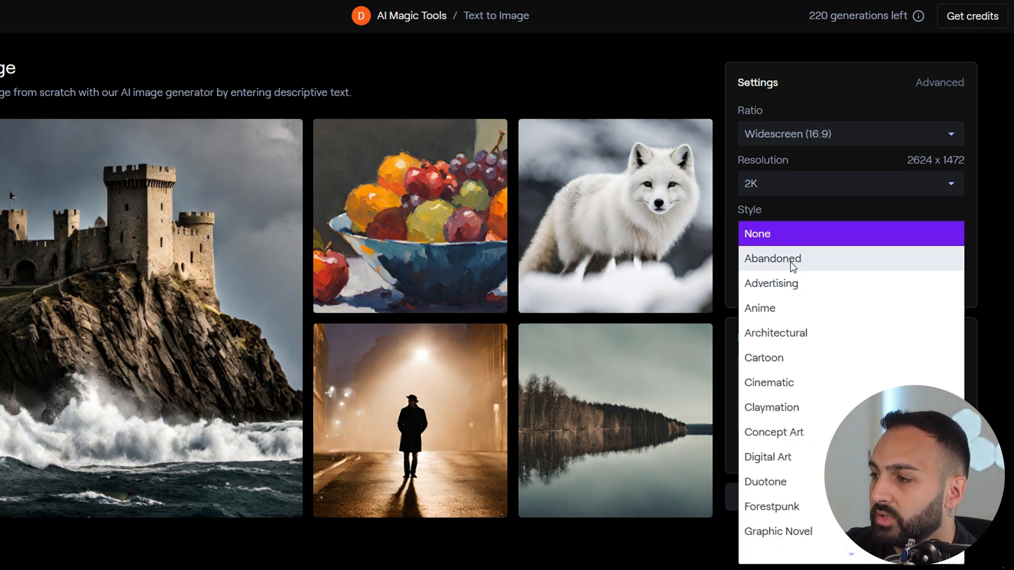
{"action": "mouse_move", "coordinate": [769, 383]}
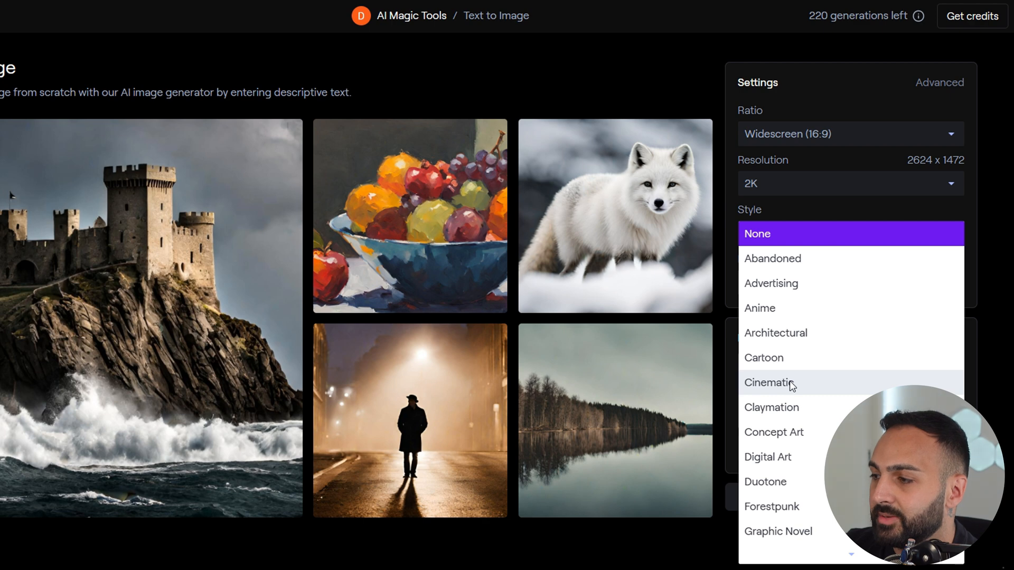
{"action": "left_click", "coordinate": [769, 382]}
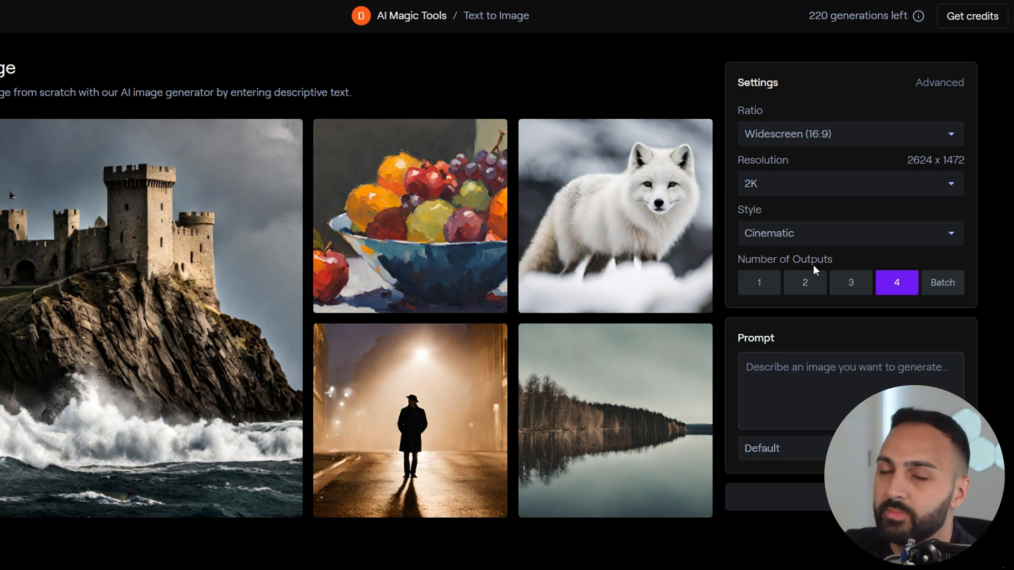
{"action": "mouse_move", "coordinate": [865, 304]}
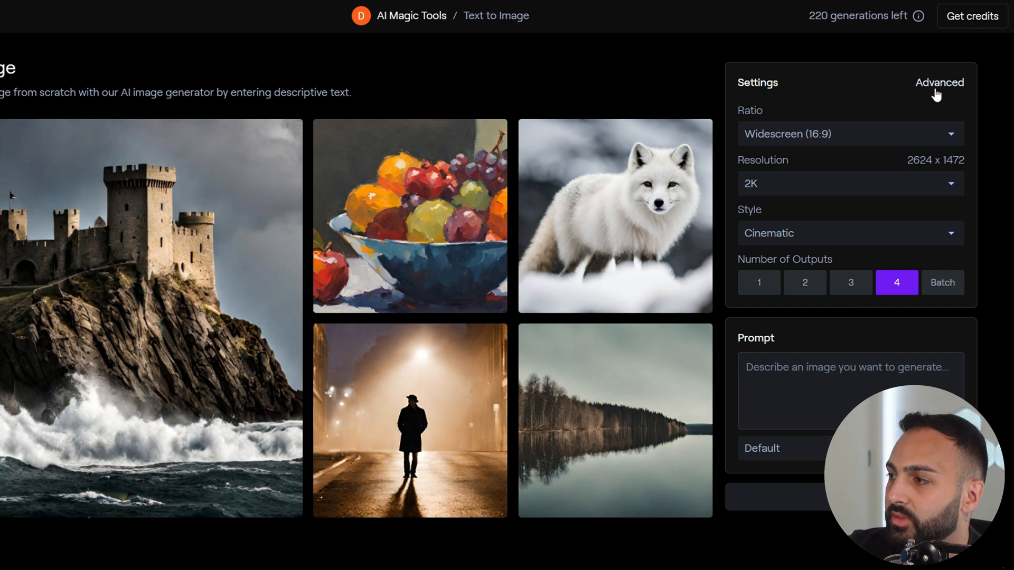
{"action": "mouse_move", "coordinate": [937, 92]}
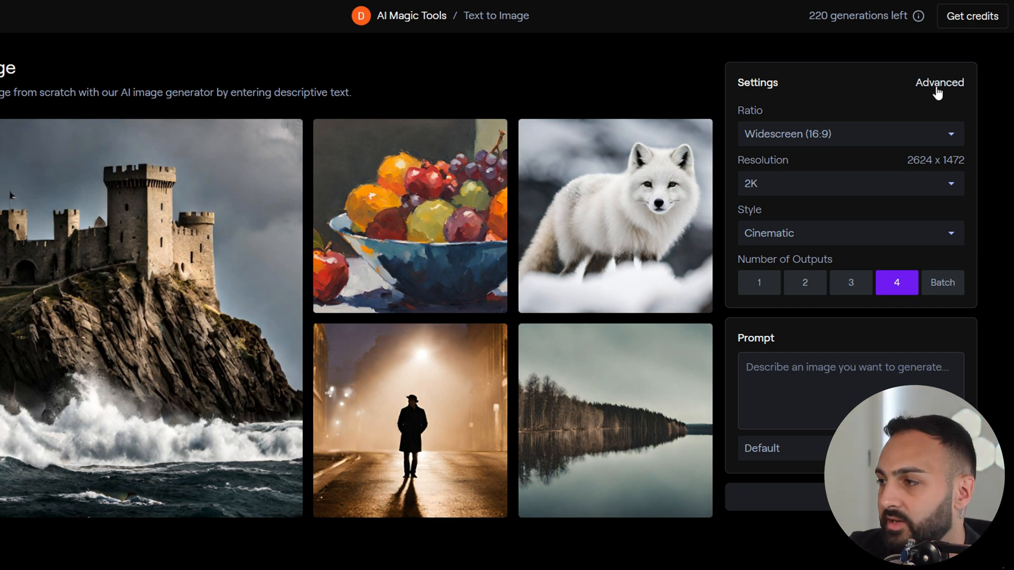
In Advanced settings, shuffle a new seed (393026004) and lock it for every generation.
{"action": "left_click", "coordinate": [939, 83]}
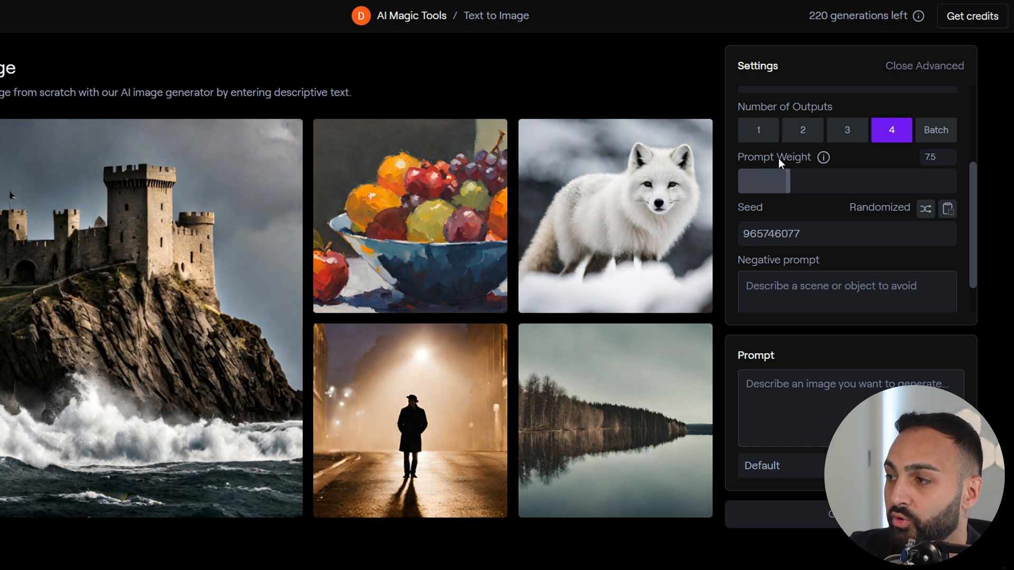
{"action": "mouse_move", "coordinate": [753, 212]}
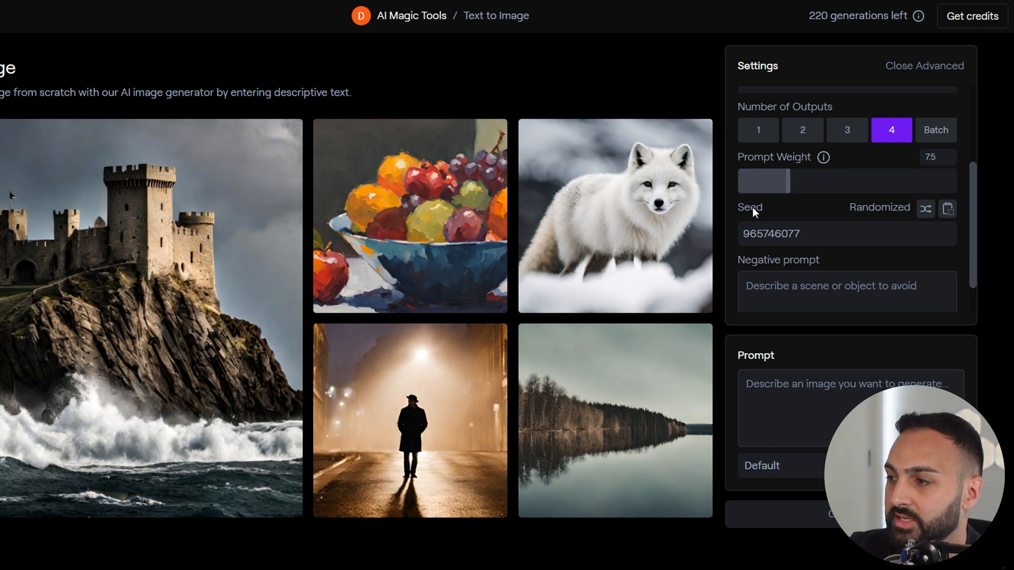
{"action": "left_click", "coordinate": [926, 208]}
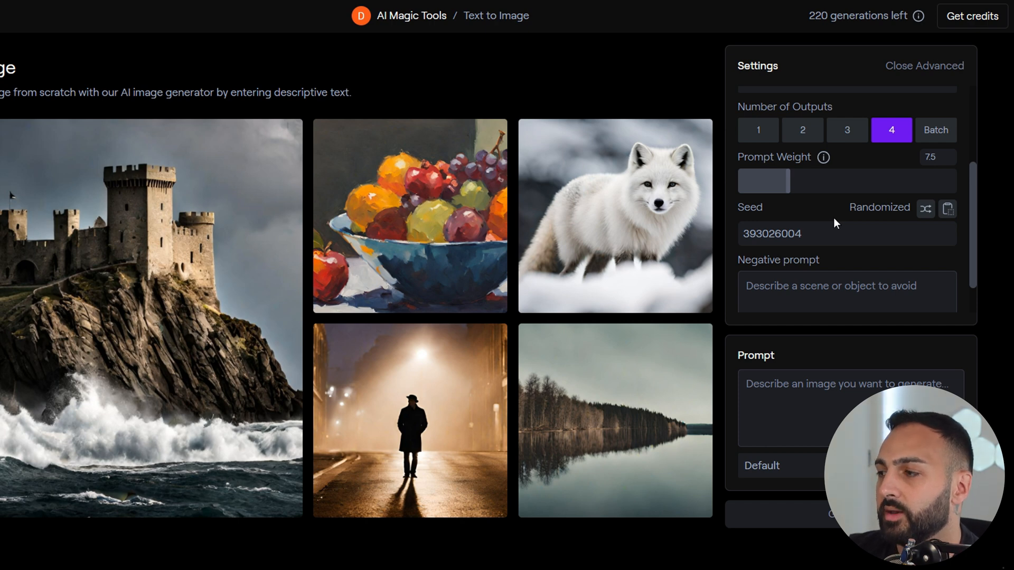
{"action": "left_click", "coordinate": [925, 208]}
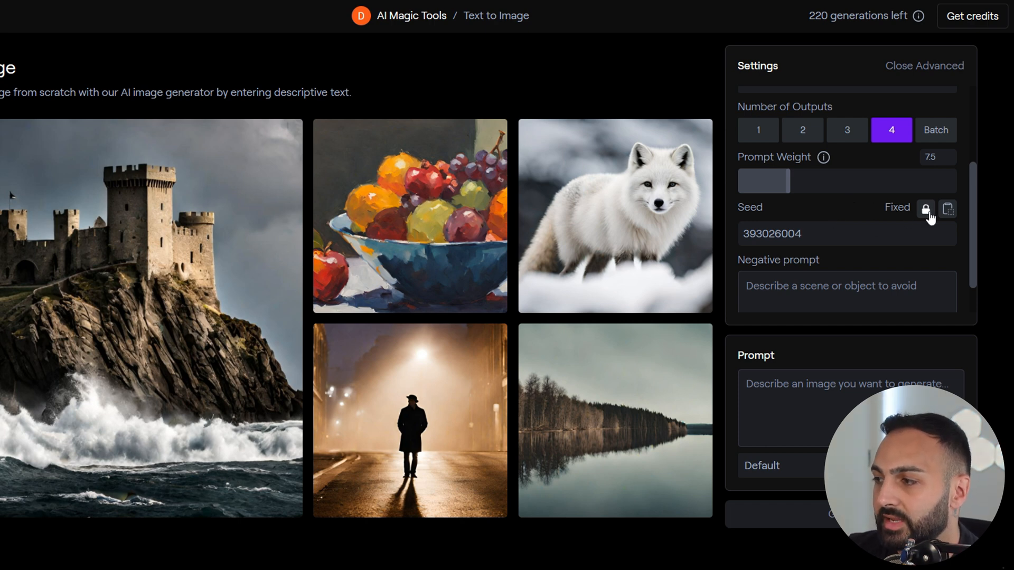
{"action": "mouse_move", "coordinate": [901, 222]}
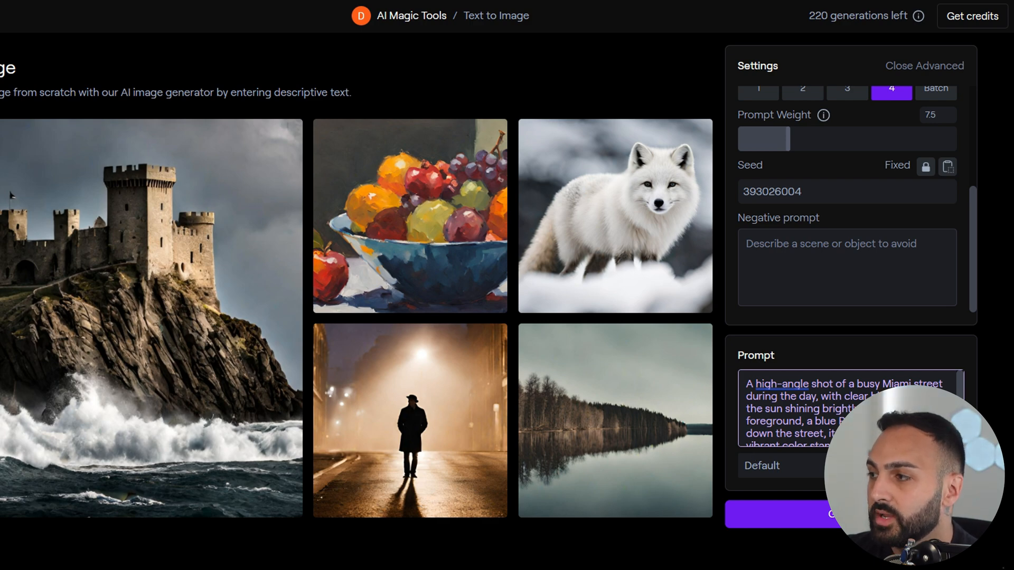
Generate four blue-Porsche Miami street images from the Shot 1 prompt and review them.
{"action": "left_click", "coordinate": [808, 515]}
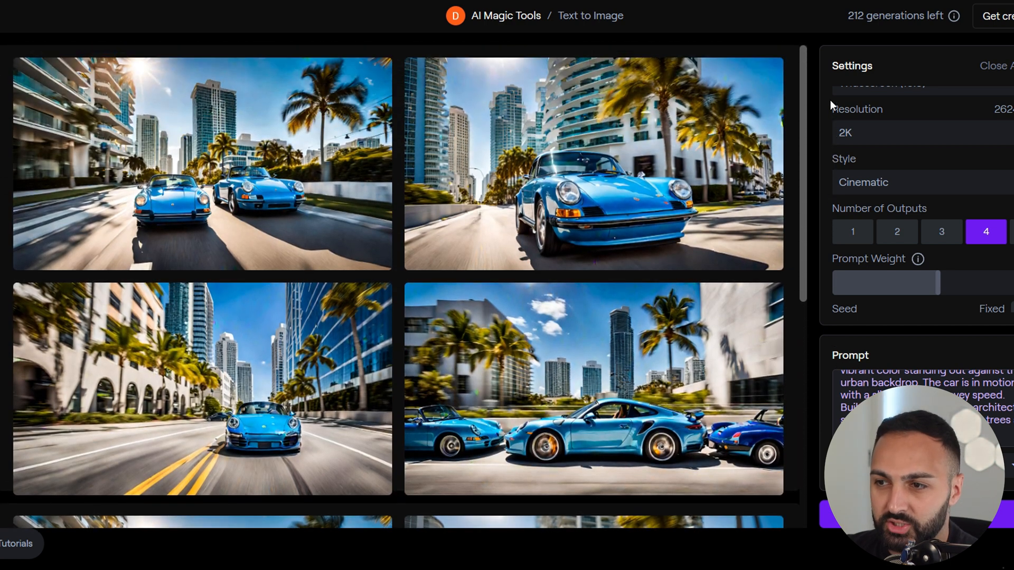
{"action": "scroll", "scroll_direction": "down", "scroll_amount": 3}
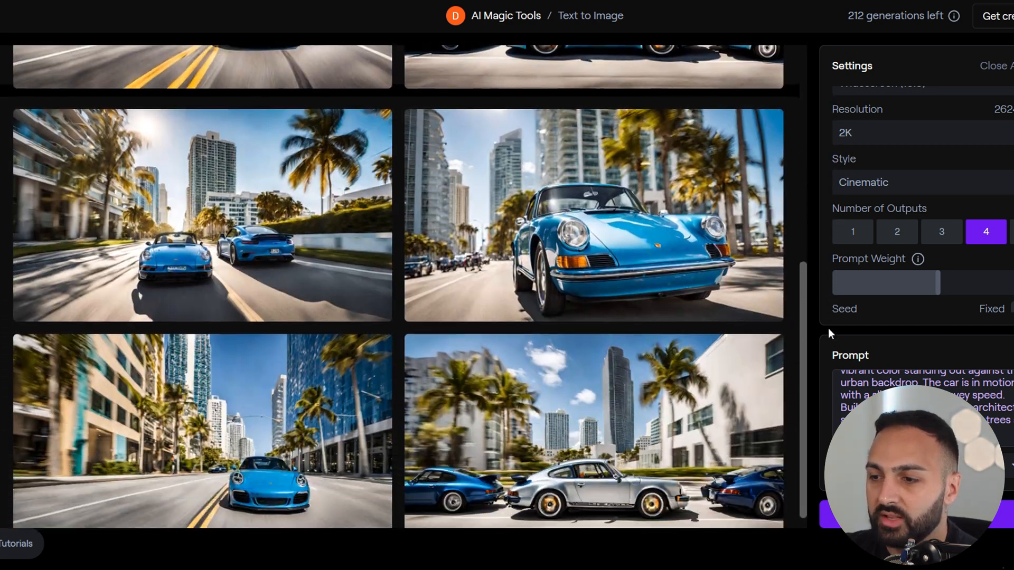
{"action": "scroll", "scroll_direction": "up", "scroll_amount": 3}
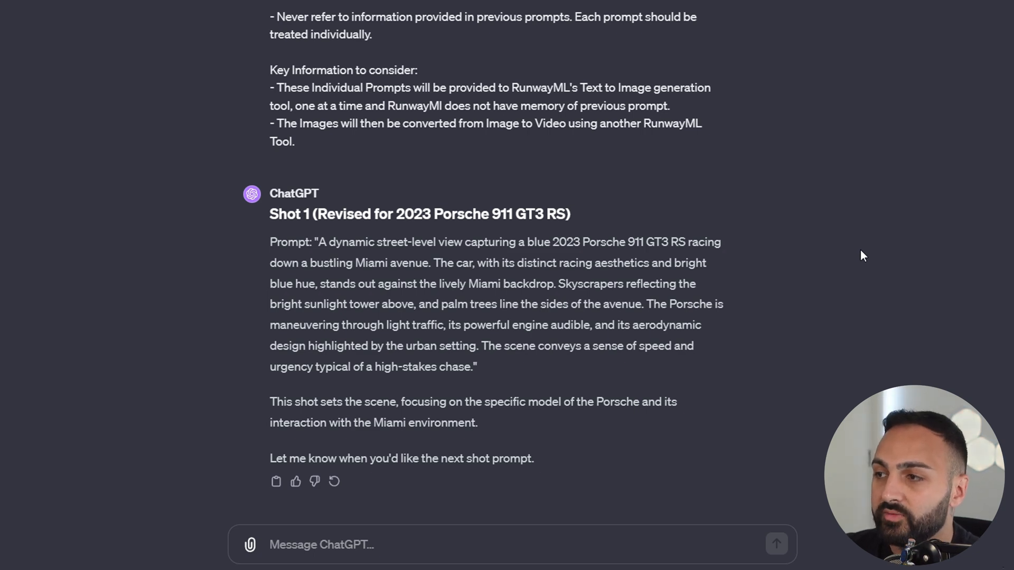
{"action": "mouse_move", "coordinate": [429, 231]}
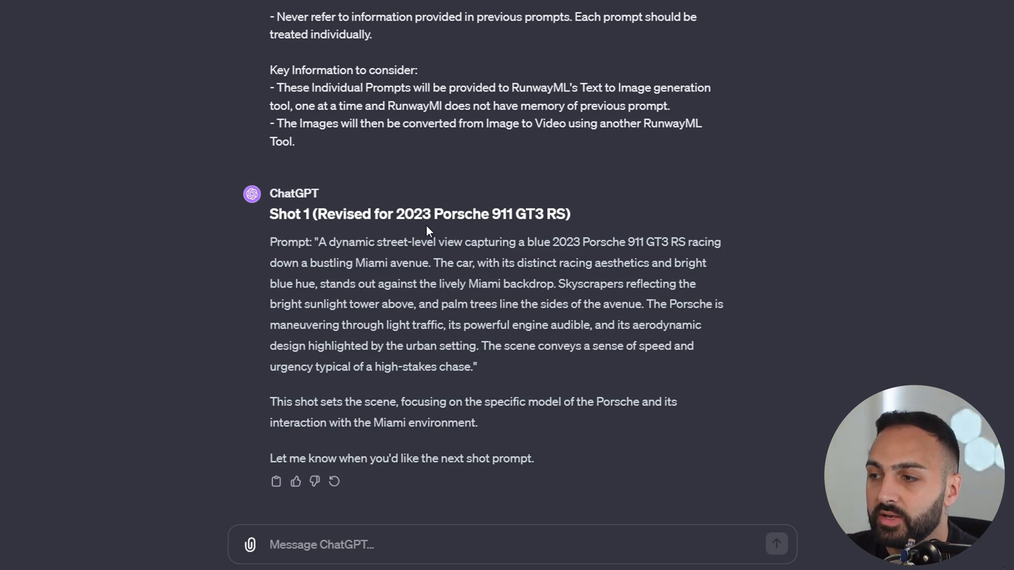
{"action": "mouse_move", "coordinate": [402, 219]}
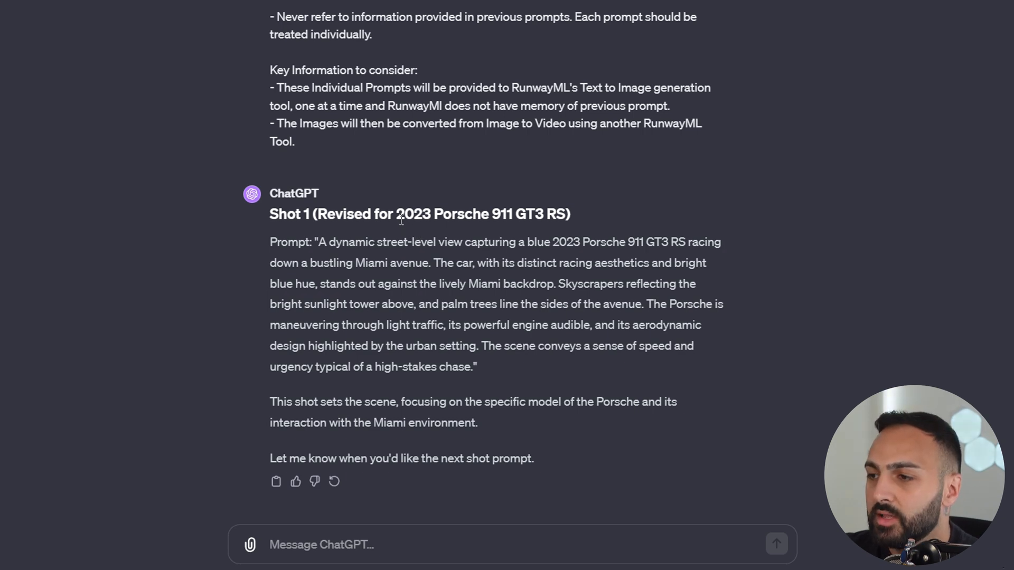
{"action": "double_click", "coordinate": [414, 214]}
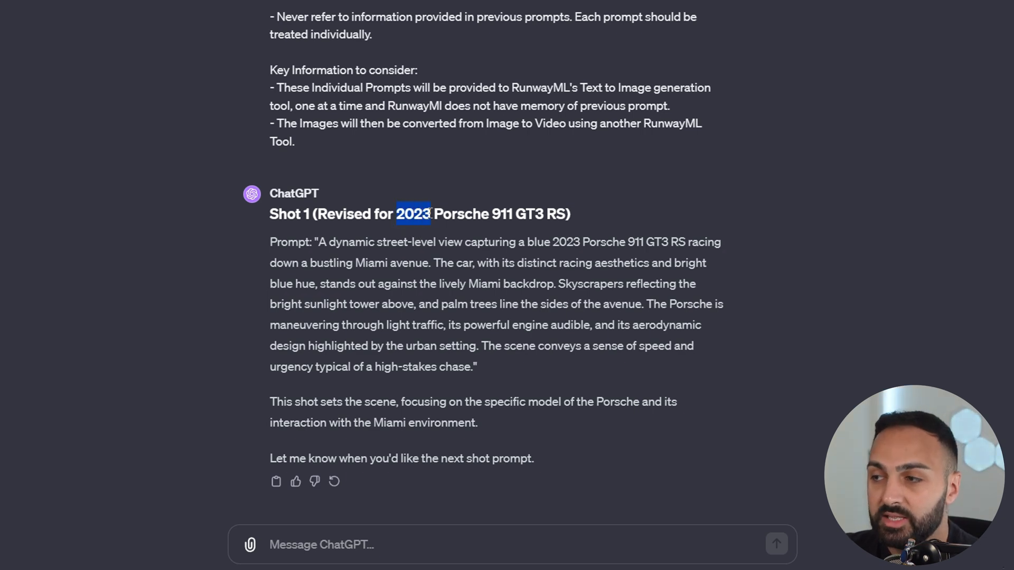
{"action": "double_click", "coordinate": [502, 215]}
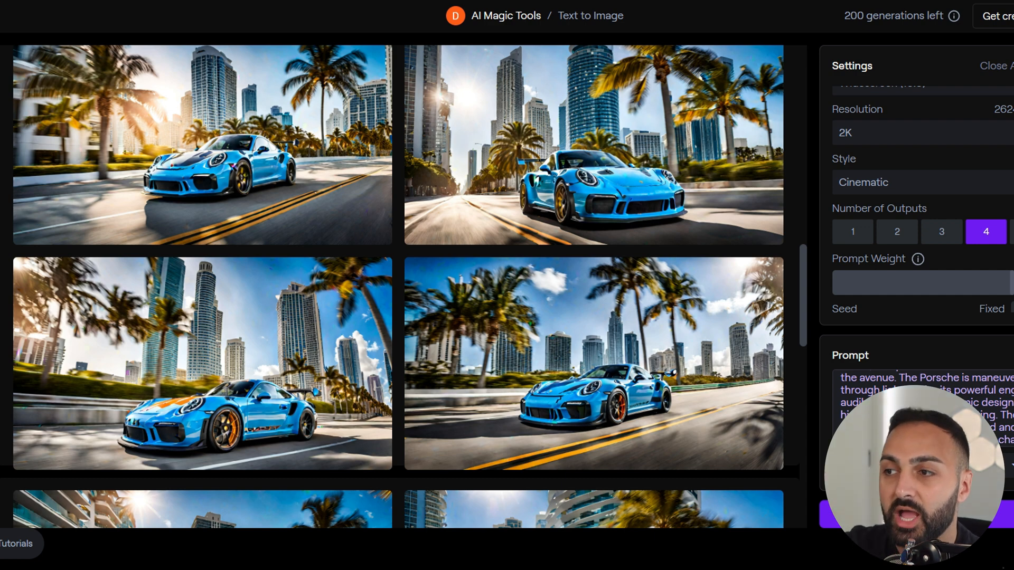
Scroll through the new batch of four blue GT3 RS palm-lined avenue images.
{"action": "scroll", "scroll_direction": "down", "scroll_amount": 3}
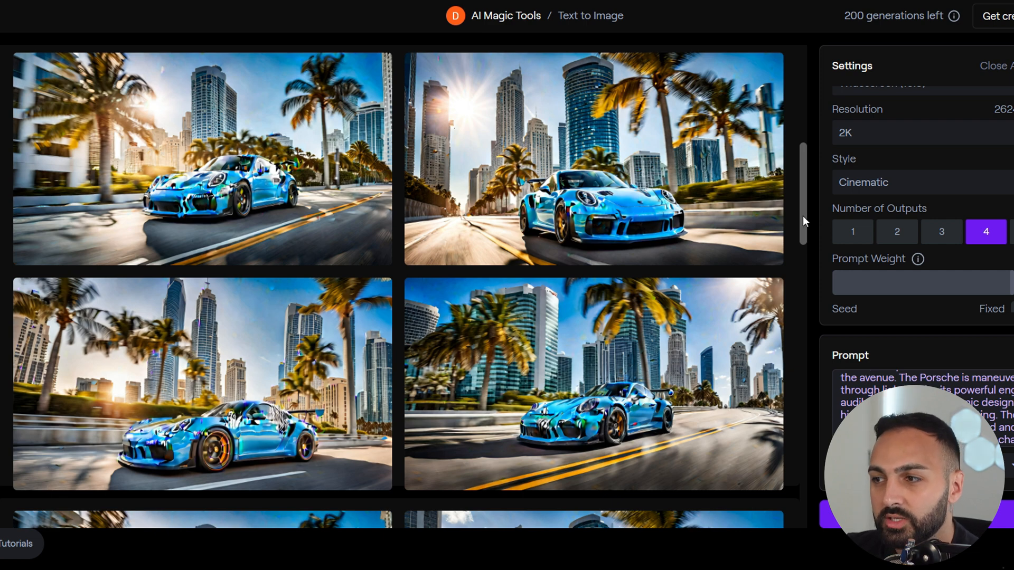
{"action": "scroll", "scroll_direction": "down", "scroll_amount": 3}
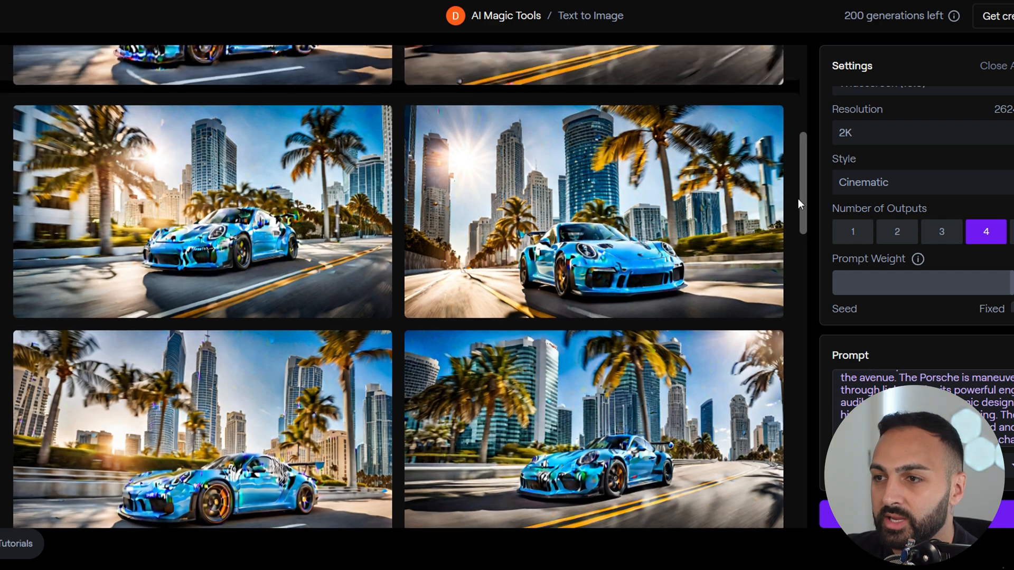
{"action": "scroll", "scroll_direction": "up", "scroll_amount": 3}
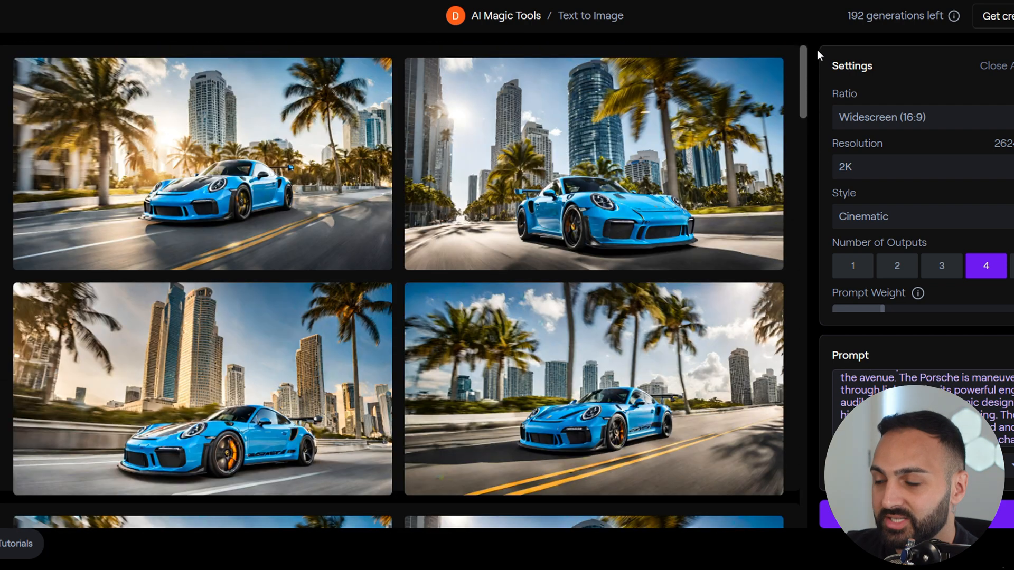
{"action": "mouse_move", "coordinate": [819, 57]}
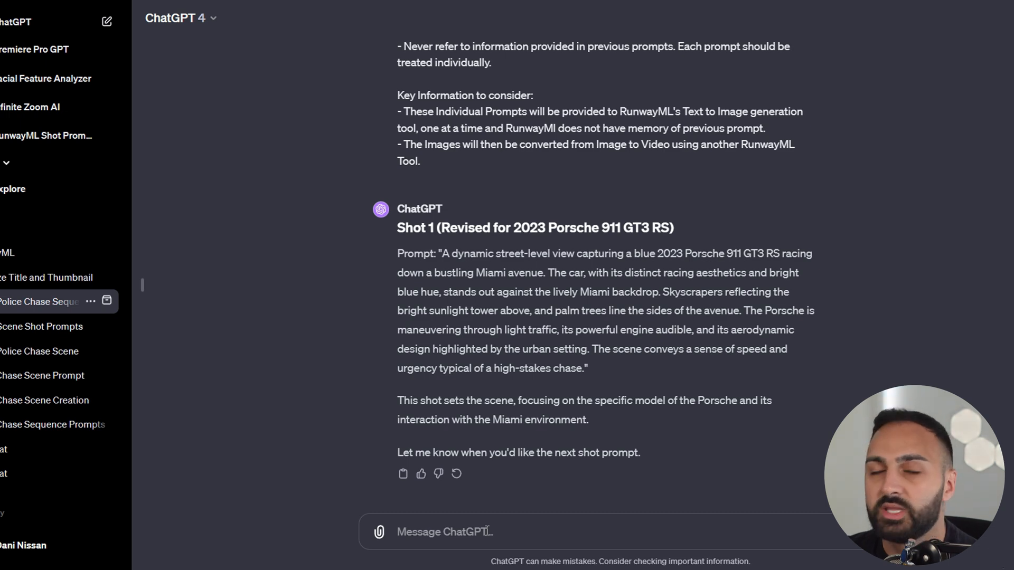
Send 'next' to ChatGPT and read the Shot 2 and Shot 3 chase prompts.
{"action": "type", "text": "nex"}
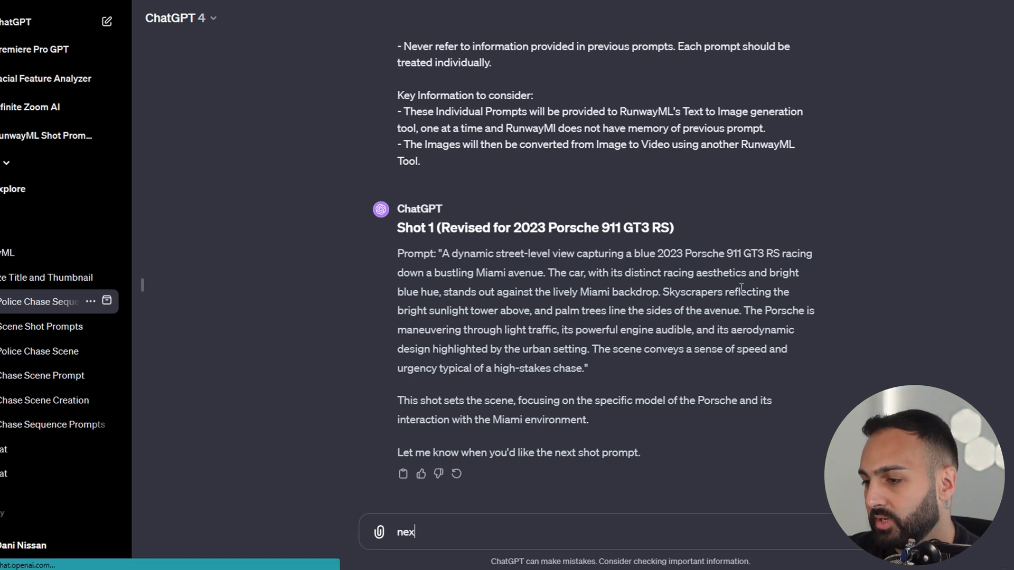
{"action": "key", "text": "Return"}
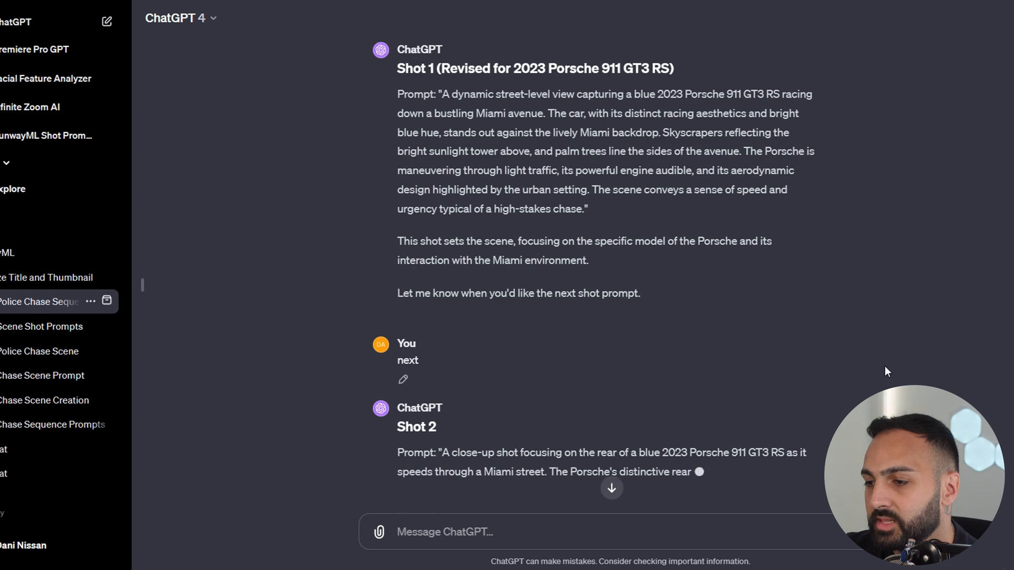
{"action": "scroll", "scroll_direction": "down", "scroll_amount": 3}
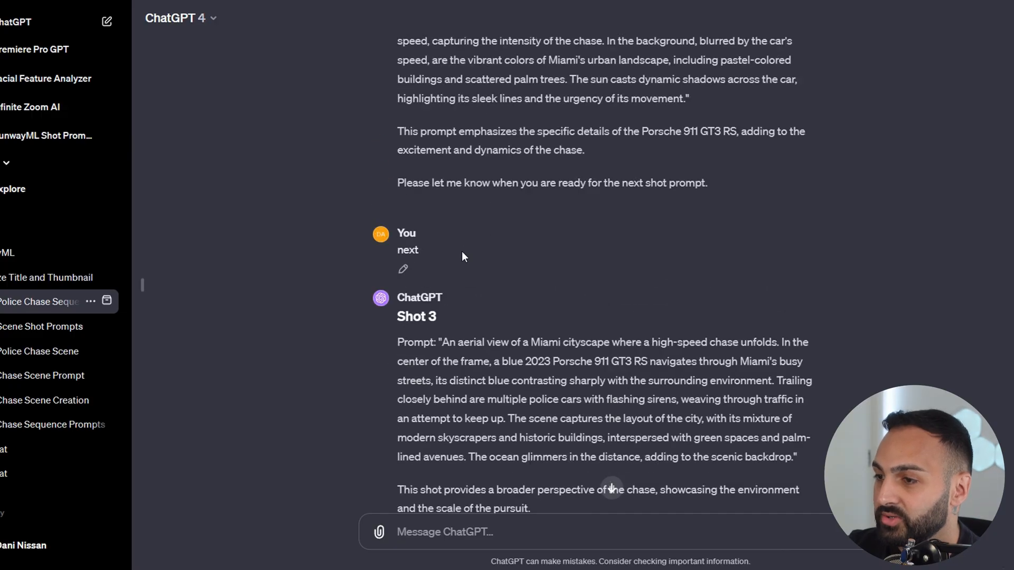
{"action": "scroll", "scroll_direction": "up", "scroll_amount": 3}
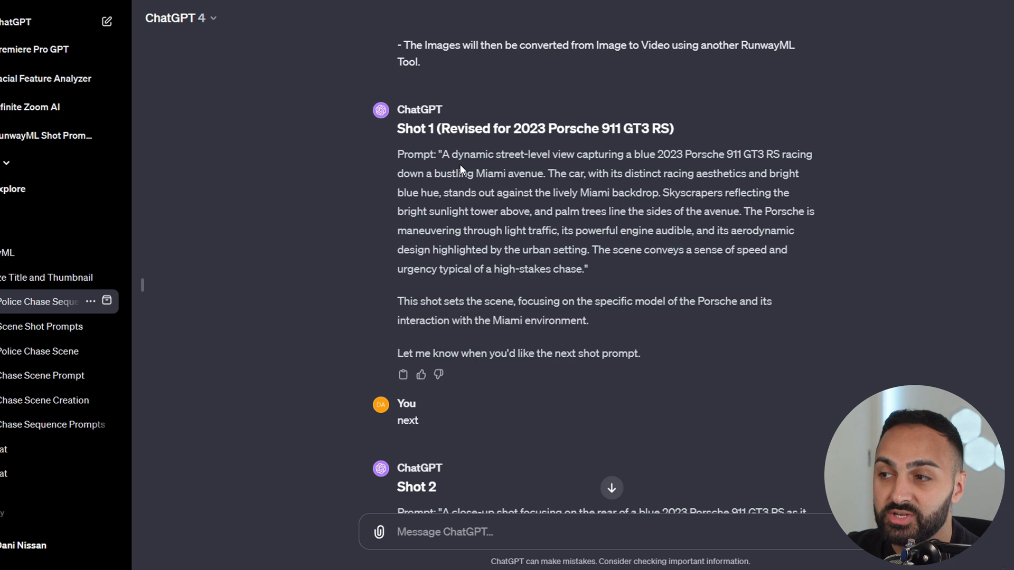
{"action": "scroll", "scroll_direction": "down", "scroll_amount": 3}
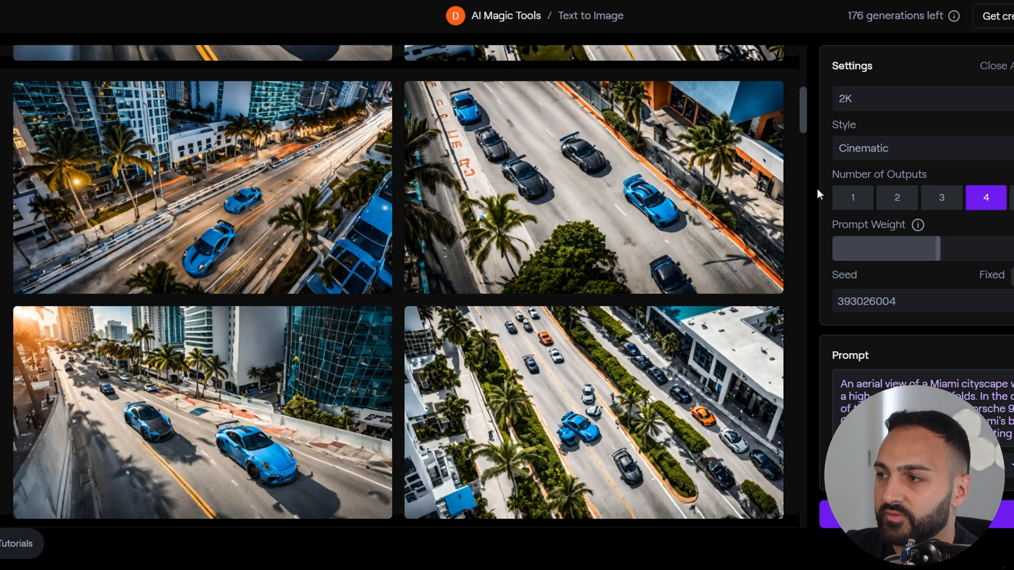
Review the Shot 3 aerial batch and enlarge the lone blue Porsche highway image.
{"action": "scroll", "scroll_direction": "down", "scroll_amount": 3}
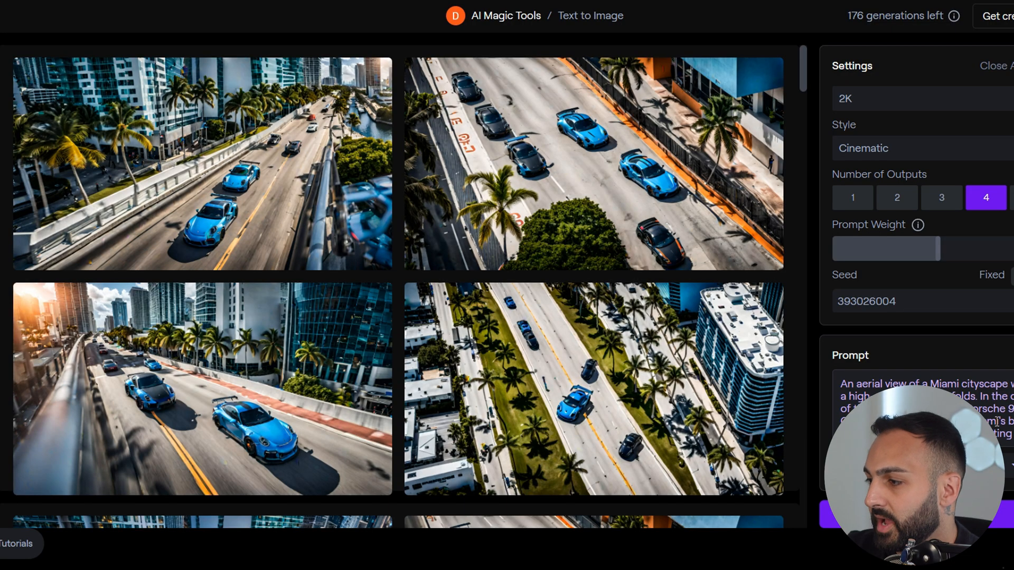
{"action": "left_click", "coordinate": [593, 164]}
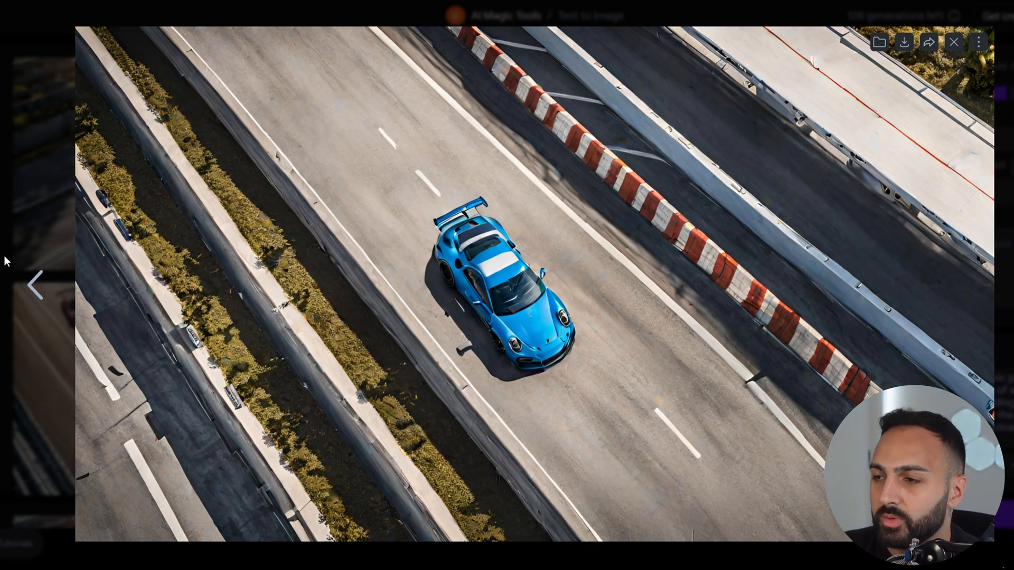
{"action": "mouse_move", "coordinate": [57, 205]}
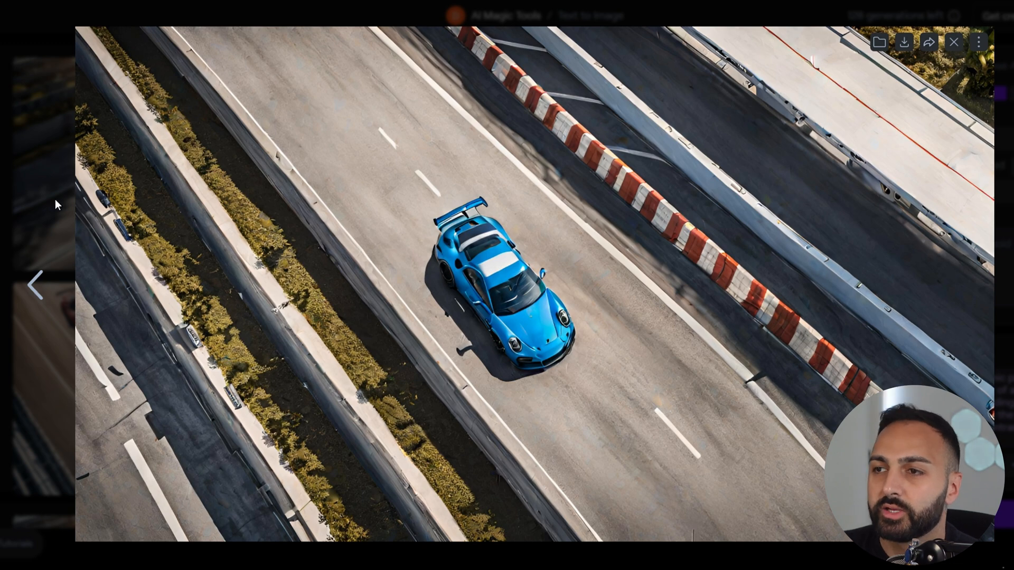
{"action": "mouse_move", "coordinate": [36, 195]}
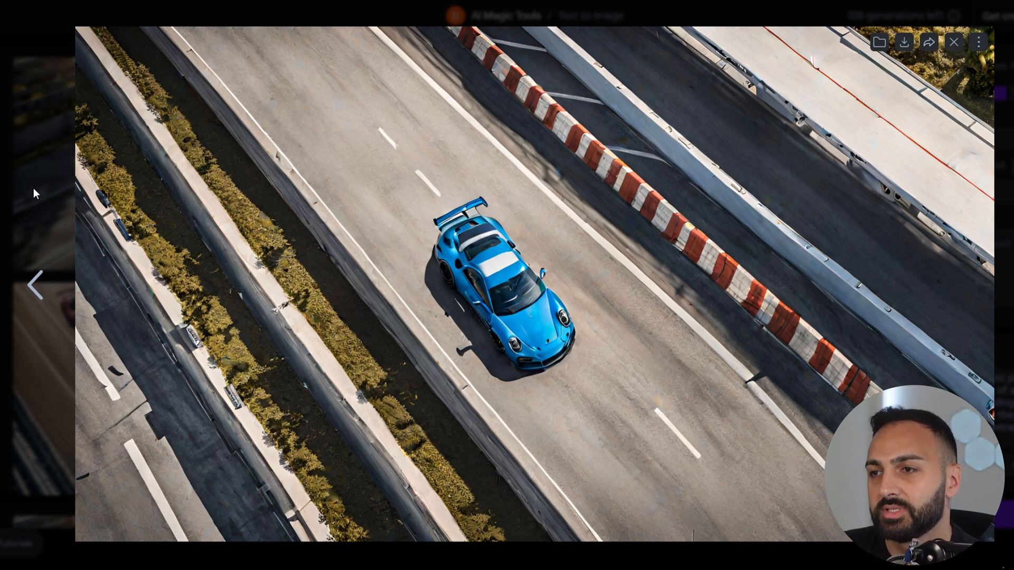
Close the enlarged aerial image and head back to the Runway Home dashboard.
{"action": "left_click", "coordinate": [955, 43]}
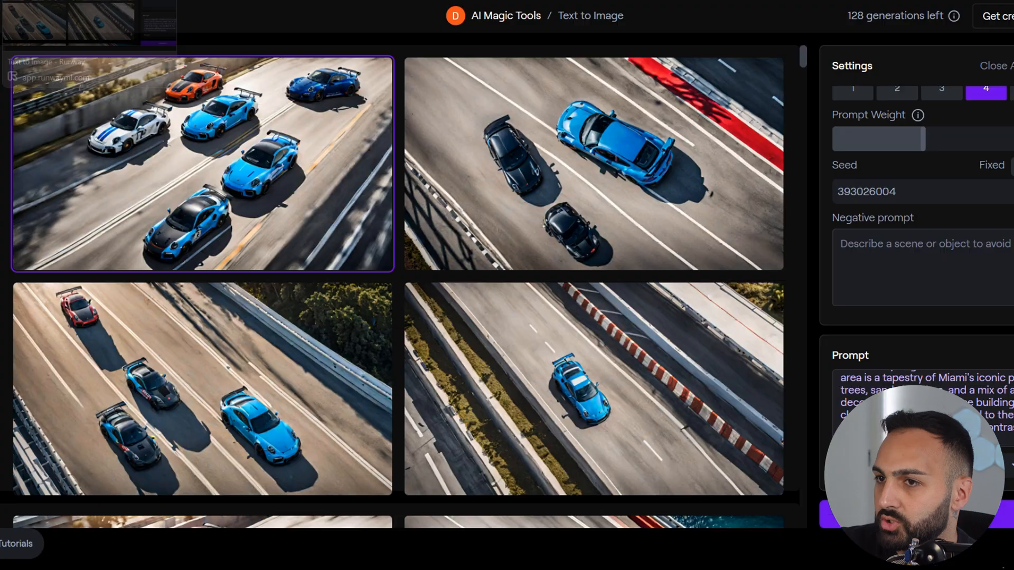
{"action": "left_click", "coordinate": [593, 164]}
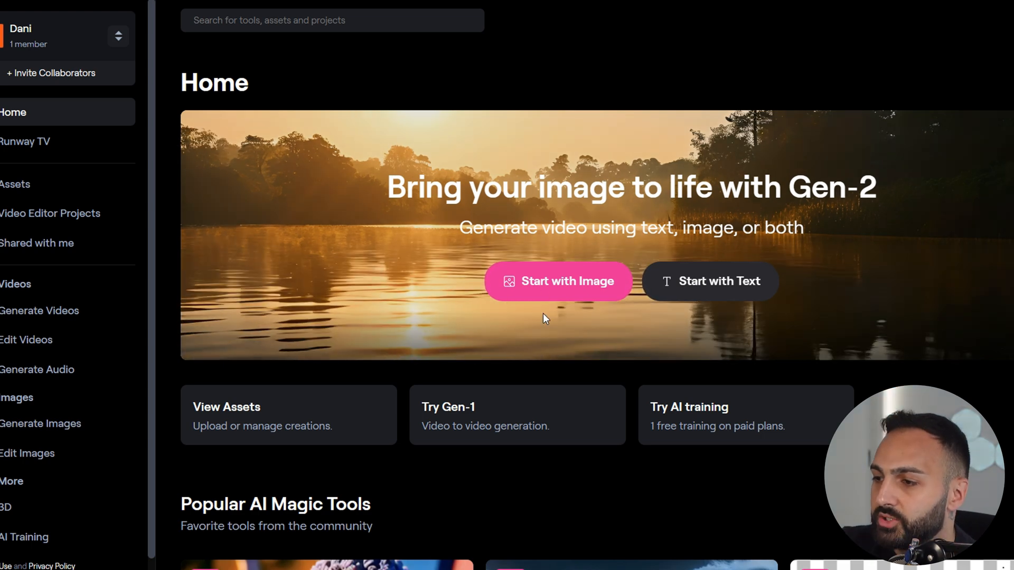
Enter the Gen-2 Text/Image to Video tool and review its seed, upscale and watermark options.
{"action": "scroll", "scroll_direction": "down", "scroll_amount": 3}
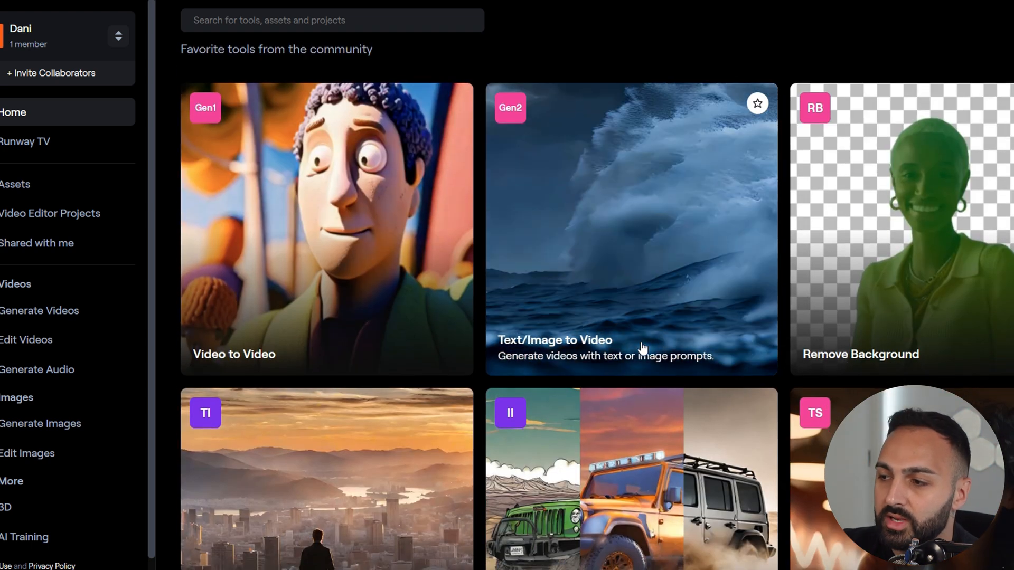
{"action": "left_click", "coordinate": [631, 229]}
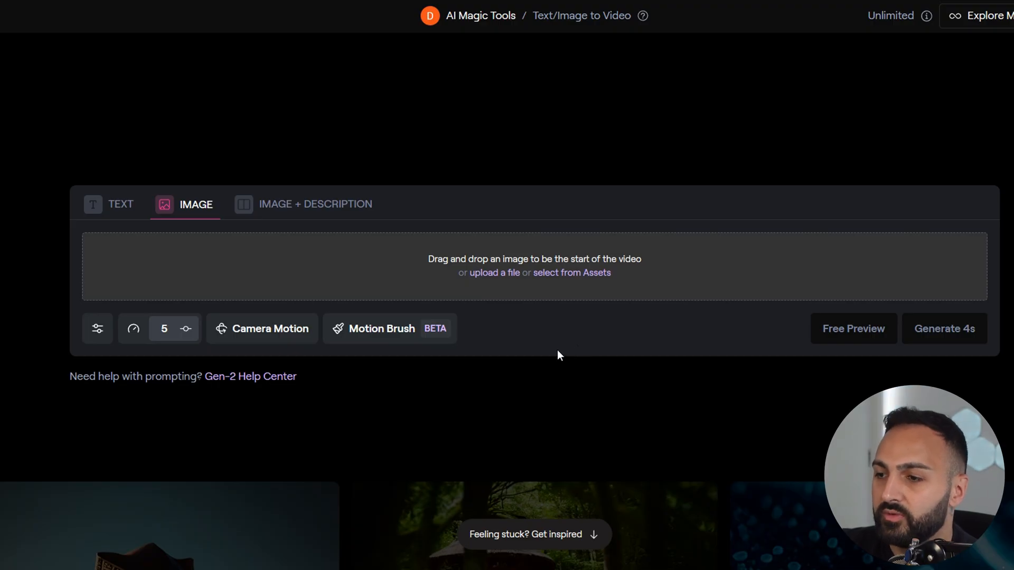
{"action": "left_click", "coordinate": [97, 329]}
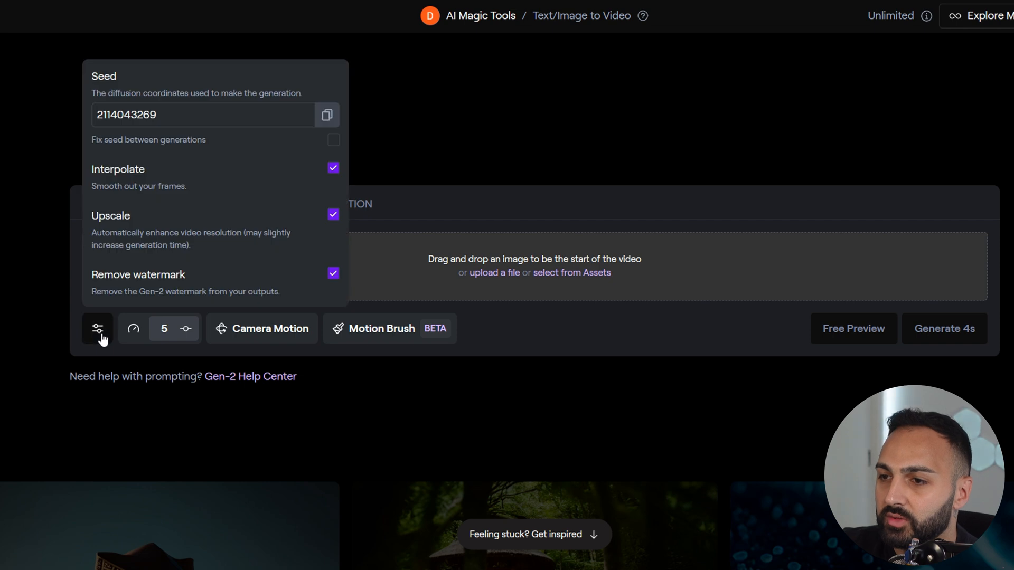
{"action": "mouse_move", "coordinate": [91, 146]}
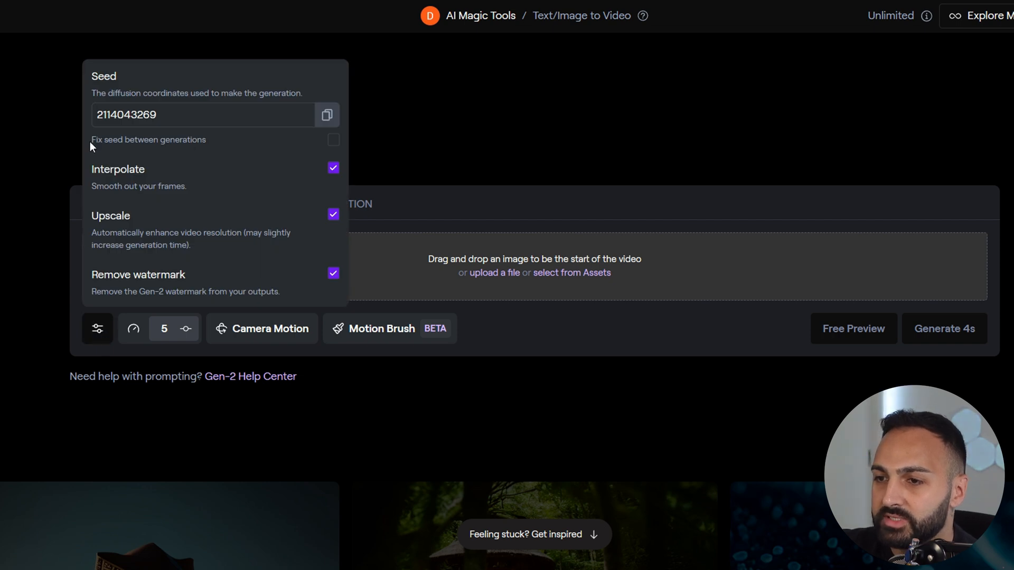
{"action": "mouse_move", "coordinate": [335, 137]}
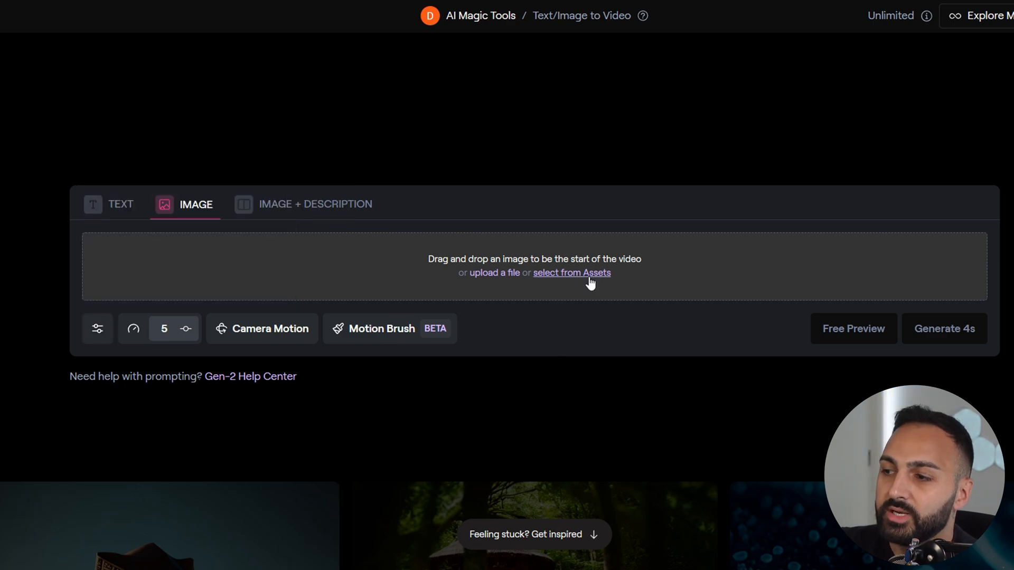
Load the street-level Miami Porsche image from assets and switch to Image + Description mode.
{"action": "left_click", "coordinate": [571, 272]}
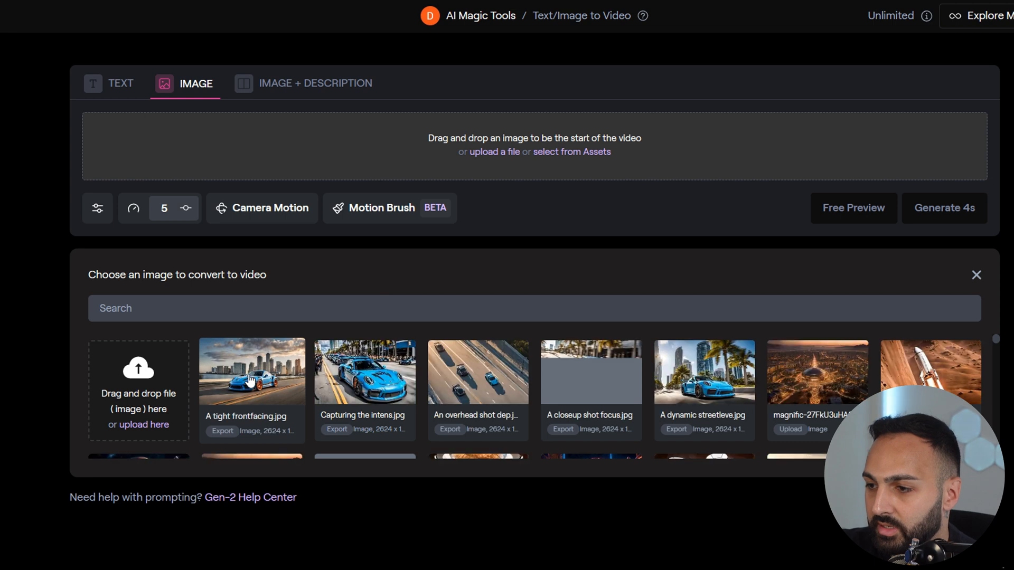
{"action": "mouse_move", "coordinate": [705, 372]}
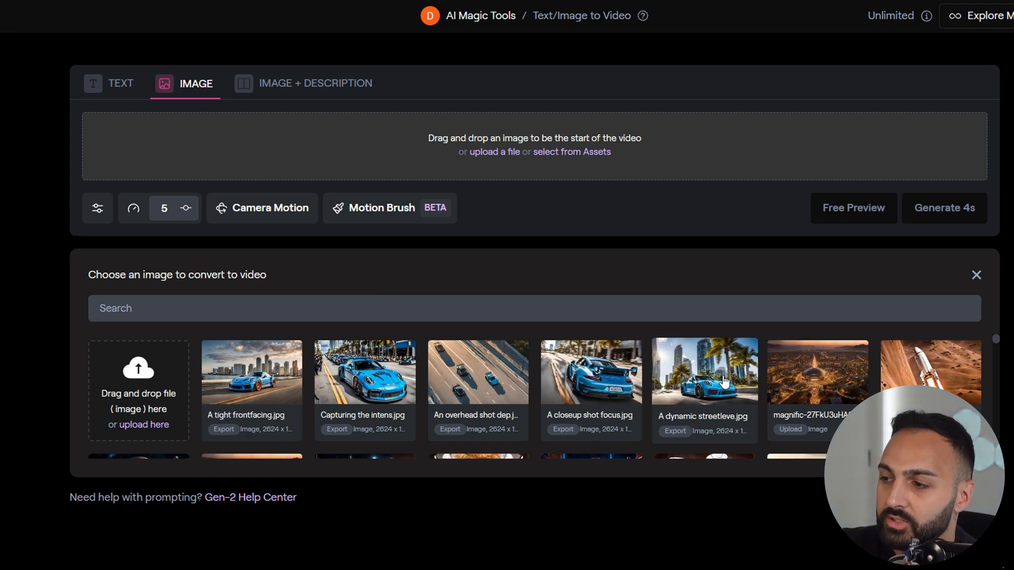
{"action": "left_click", "coordinate": [705, 372]}
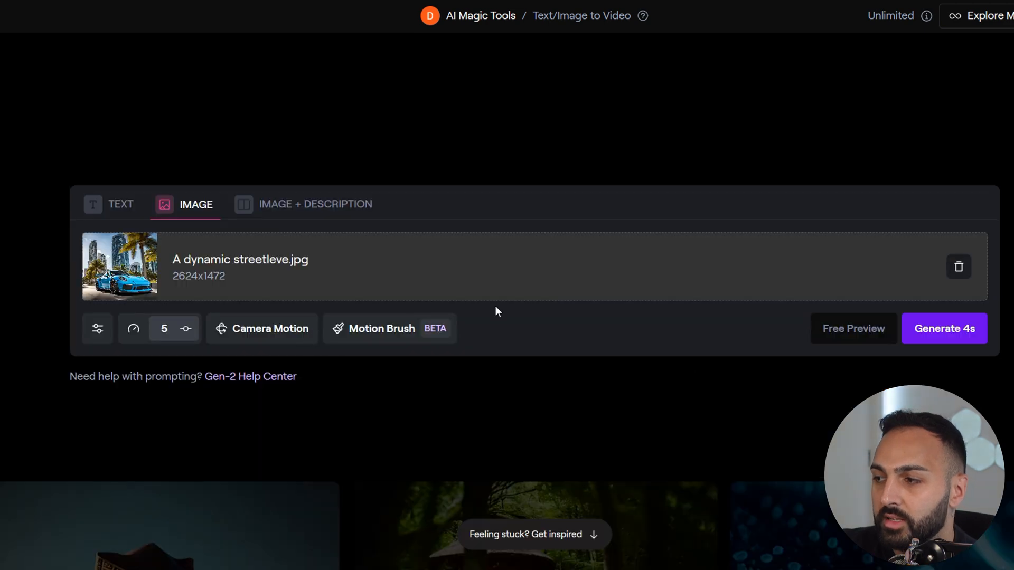
{"action": "mouse_move", "coordinate": [134, 340]}
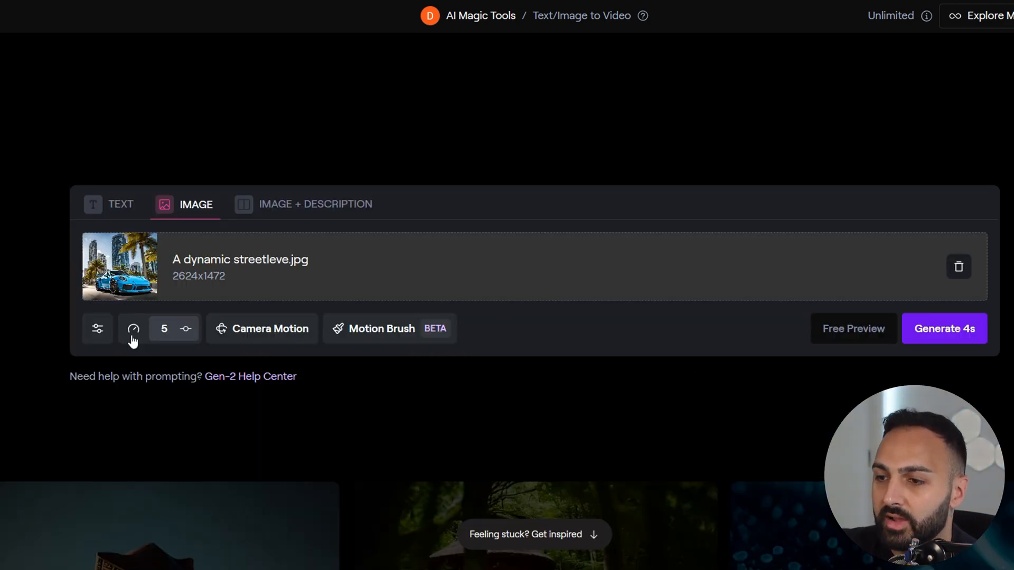
{"action": "mouse_move", "coordinate": [358, 344]}
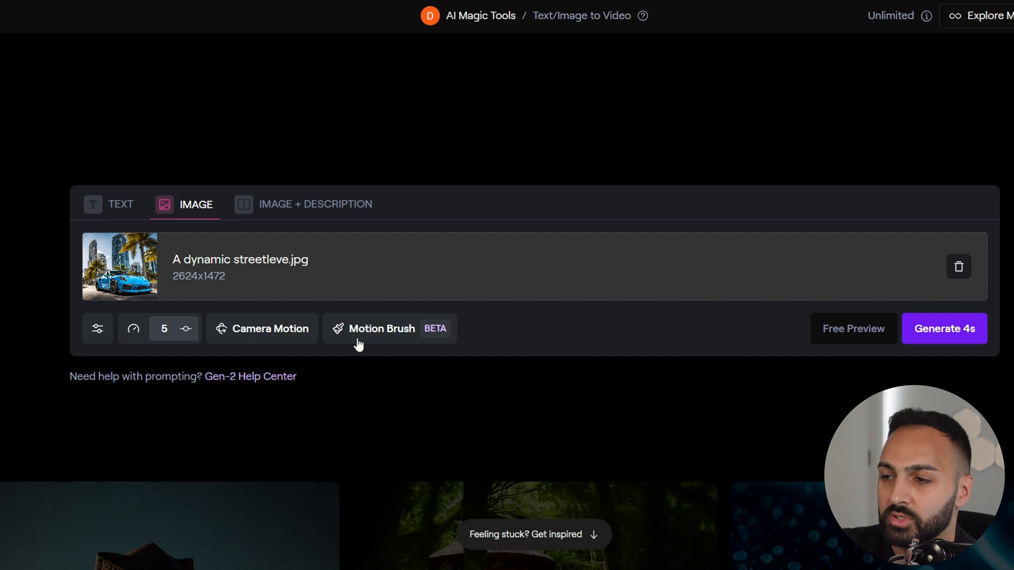
{"action": "left_click", "coordinate": [133, 329]}
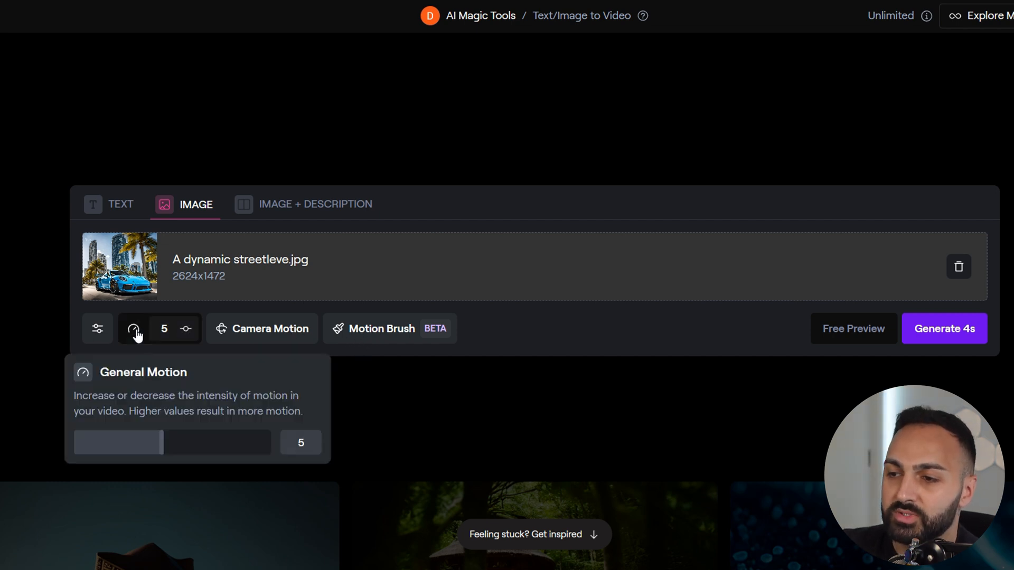
{"action": "mouse_move", "coordinate": [451, 393]}
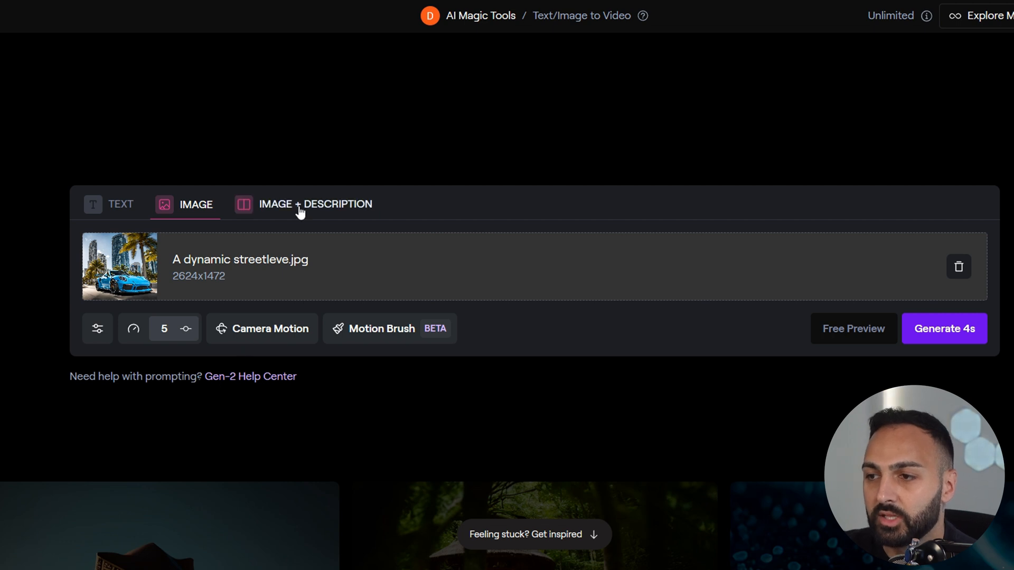
{"action": "left_click", "coordinate": [315, 203]}
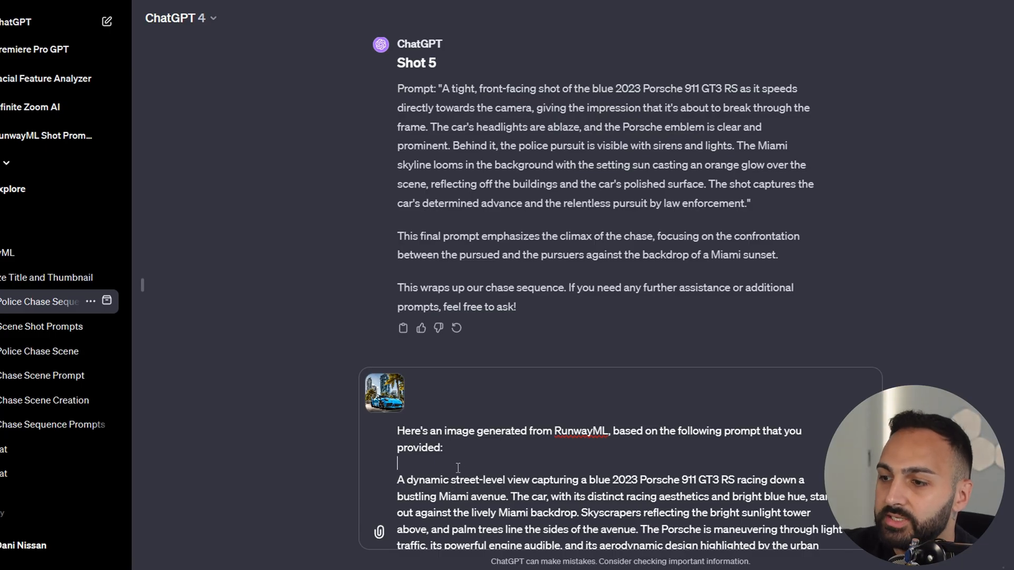
Send ChatGPT the image and prompt, asking for a sub-320-character motion description, and read the reply.
{"action": "left_click", "coordinate": [384, 393]}
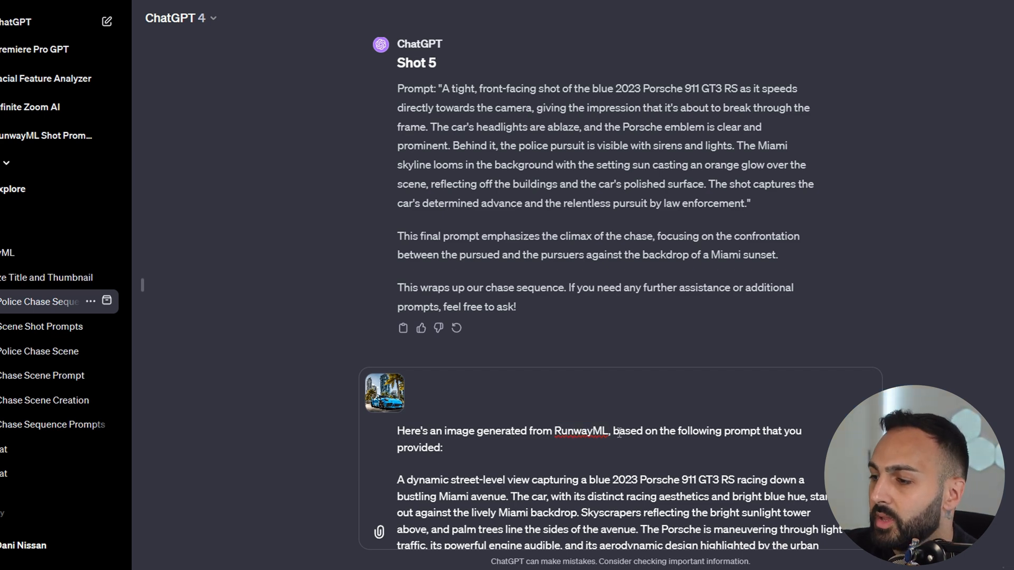
{"action": "scroll", "scroll_direction": "down", "scroll_amount": 3}
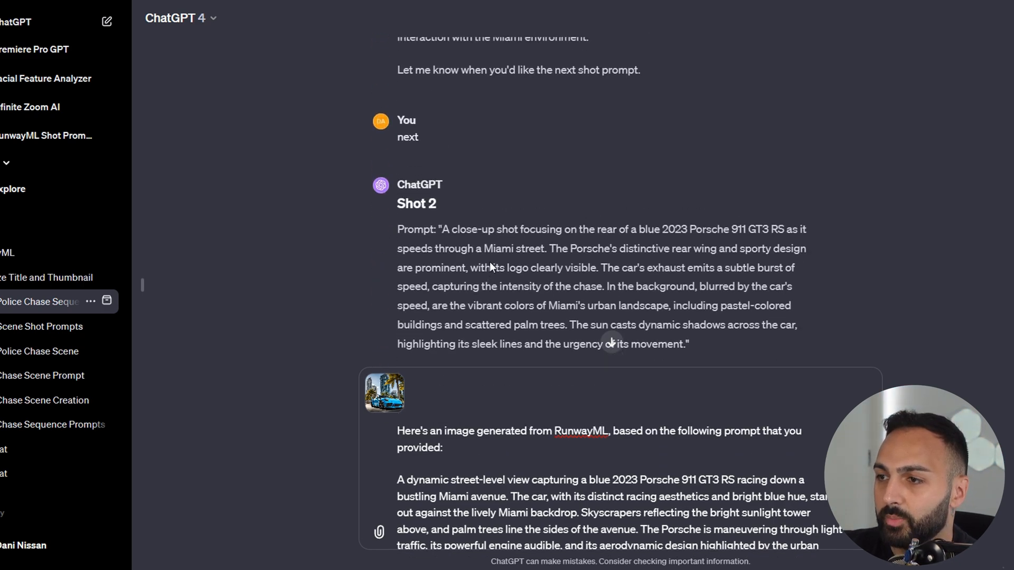
{"action": "scroll", "scroll_direction": "up", "scroll_amount": 3}
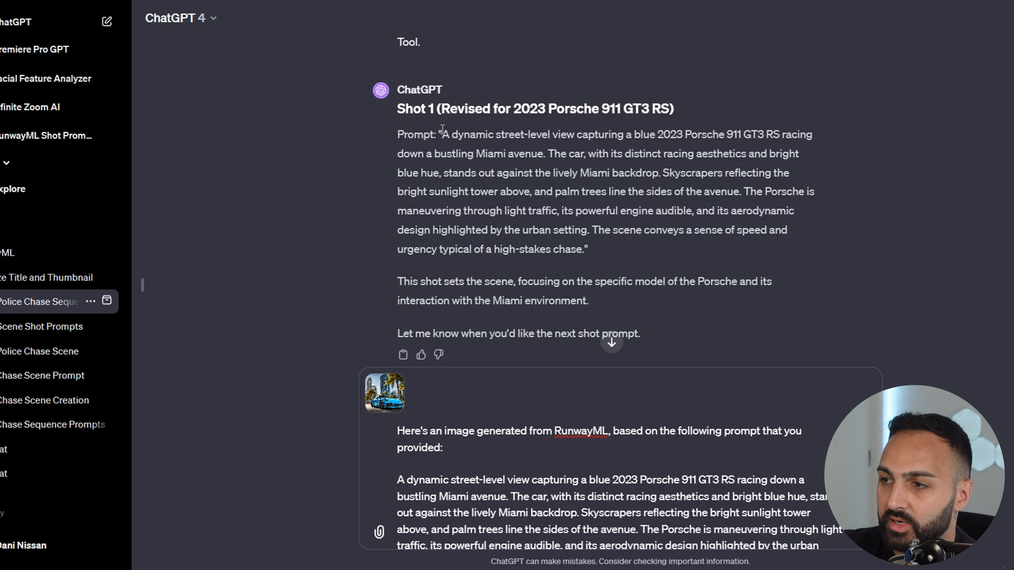
{"action": "scroll", "scroll_direction": "down", "scroll_amount": 3}
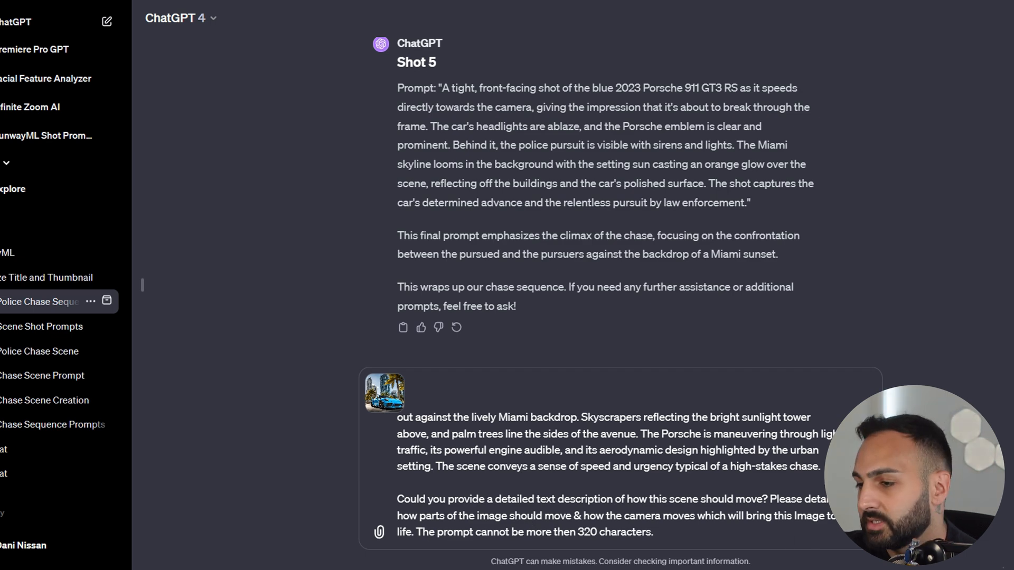
{"action": "scroll", "scroll_direction": "down", "scroll_amount": 3}
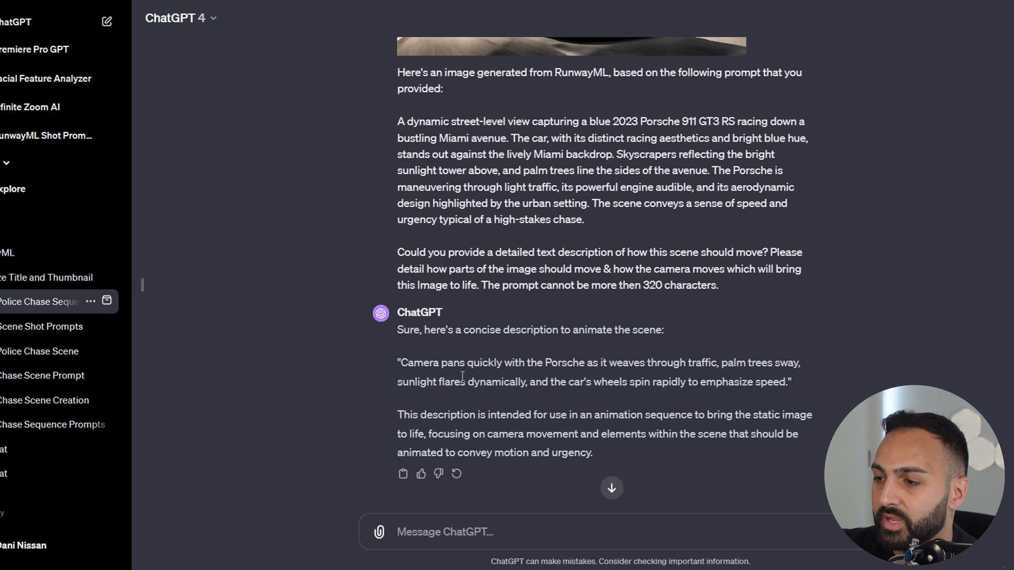
{"action": "mouse_move", "coordinate": [773, 368]}
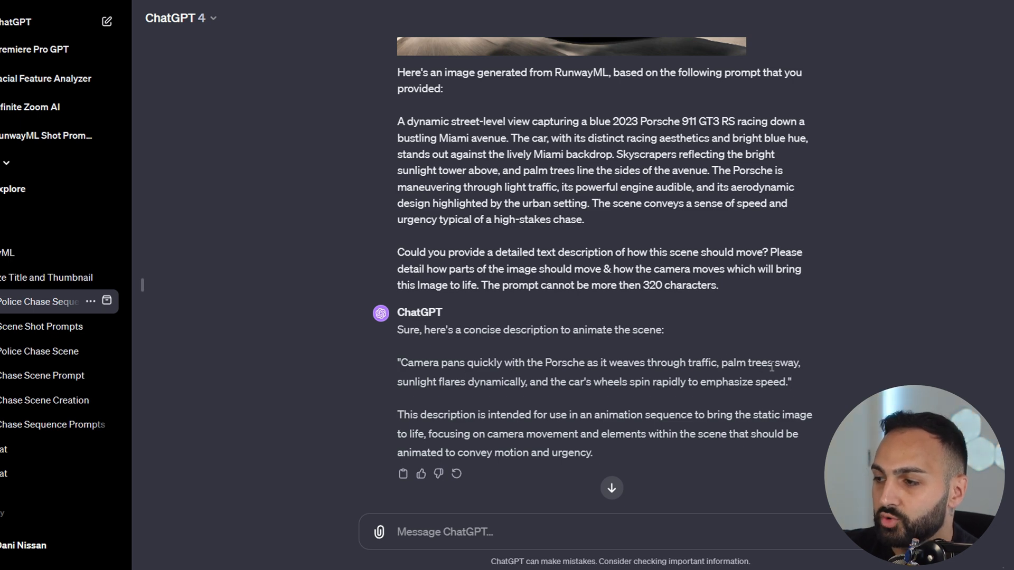
{"action": "mouse_move", "coordinate": [491, 385]}
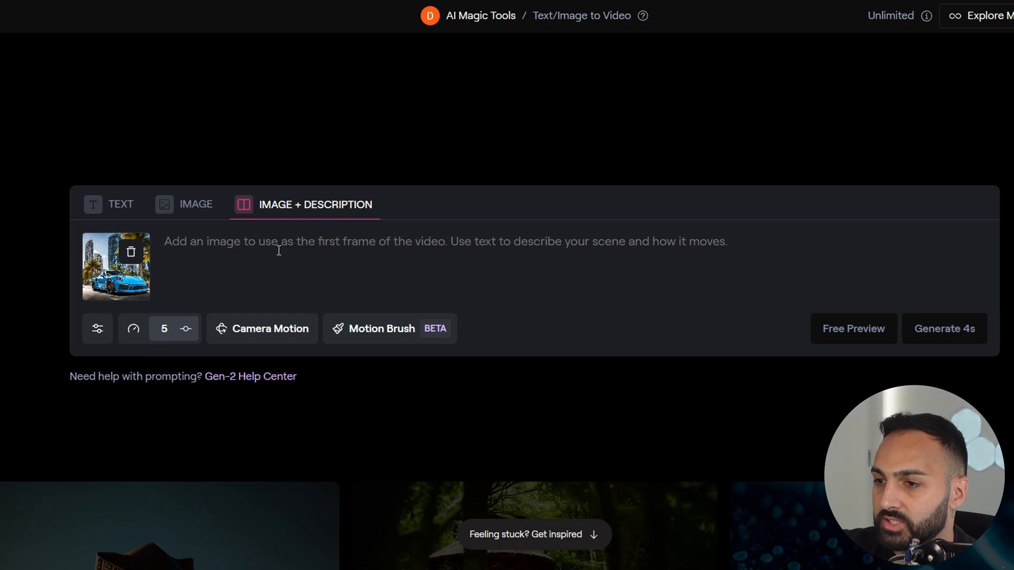
Enter the camera-pan and swaying-palms motion description and generate a 4-second video from the Porsche image.
{"action": "type", "text": "Camera pans quickly with the Porsche as it weaves through traffic, palm trees sway, sunlight flares dynamically, and the car's wheels spin rapidly to emphasize speed."}
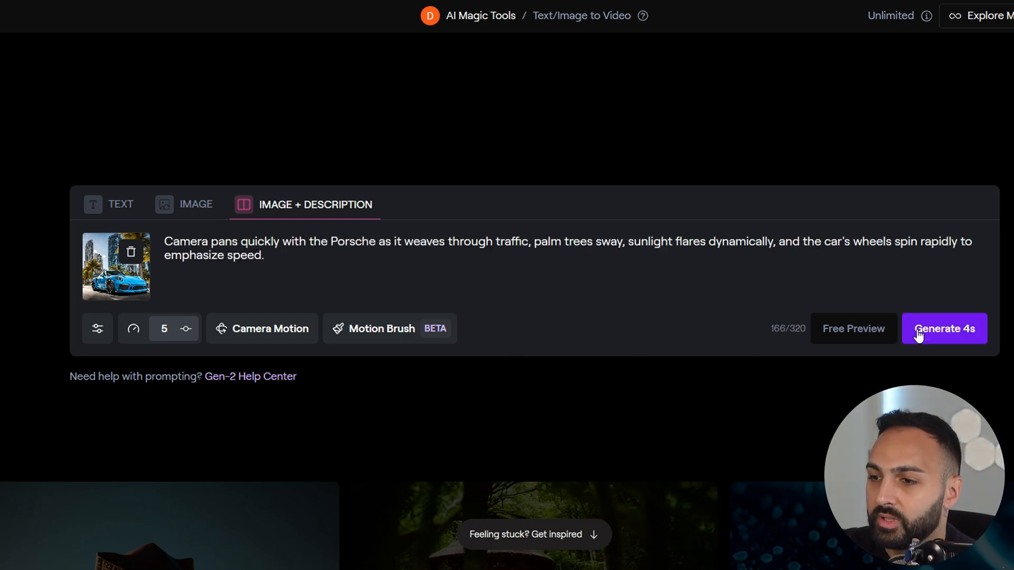
{"action": "mouse_move", "coordinate": [186, 339]}
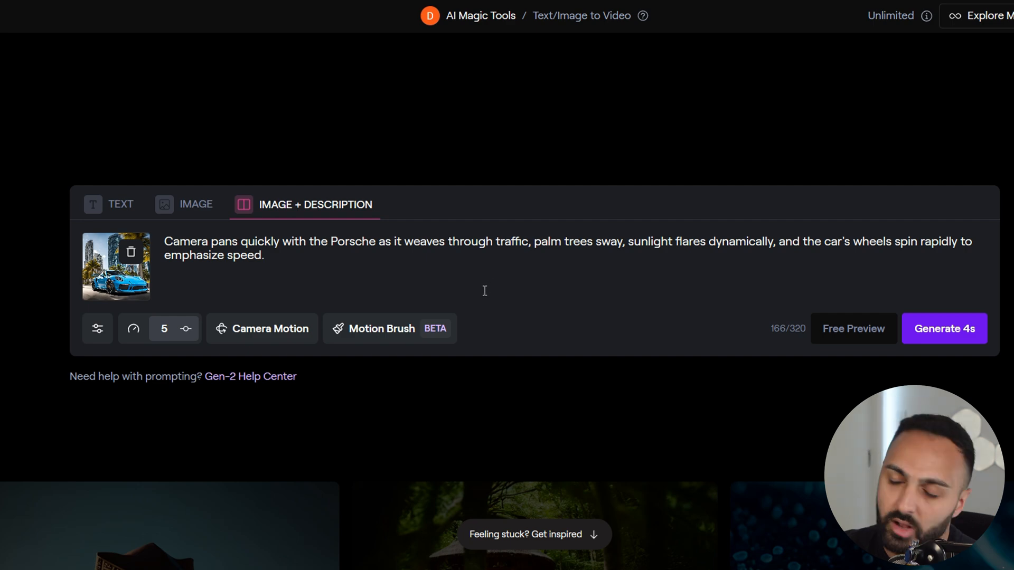
{"action": "mouse_move", "coordinate": [474, 313]}
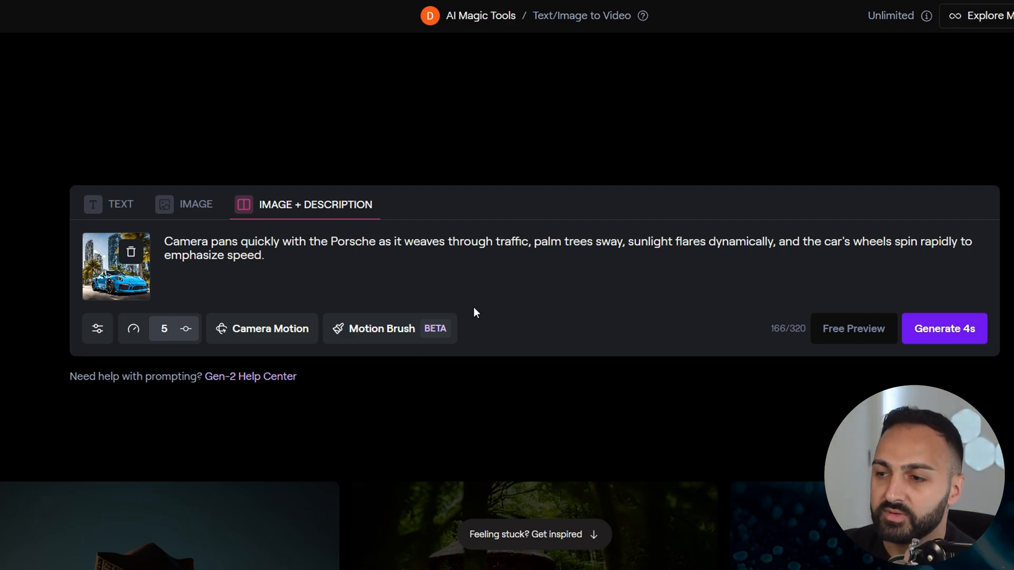
{"action": "left_click", "coordinate": [943, 328]}
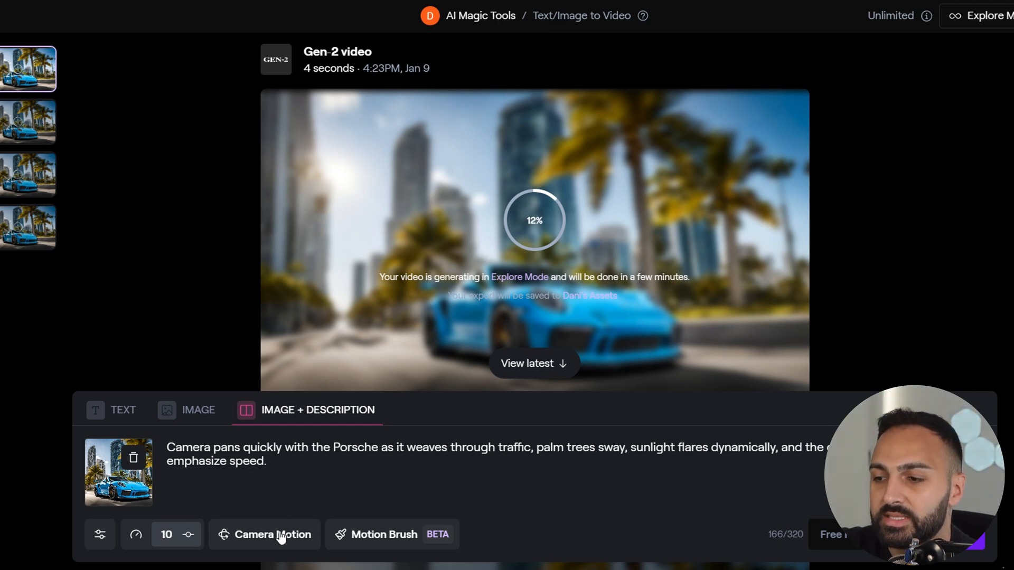
Review the Camera Motion sliders and close them before moving to Motion Brush.
{"action": "left_click", "coordinate": [264, 535]}
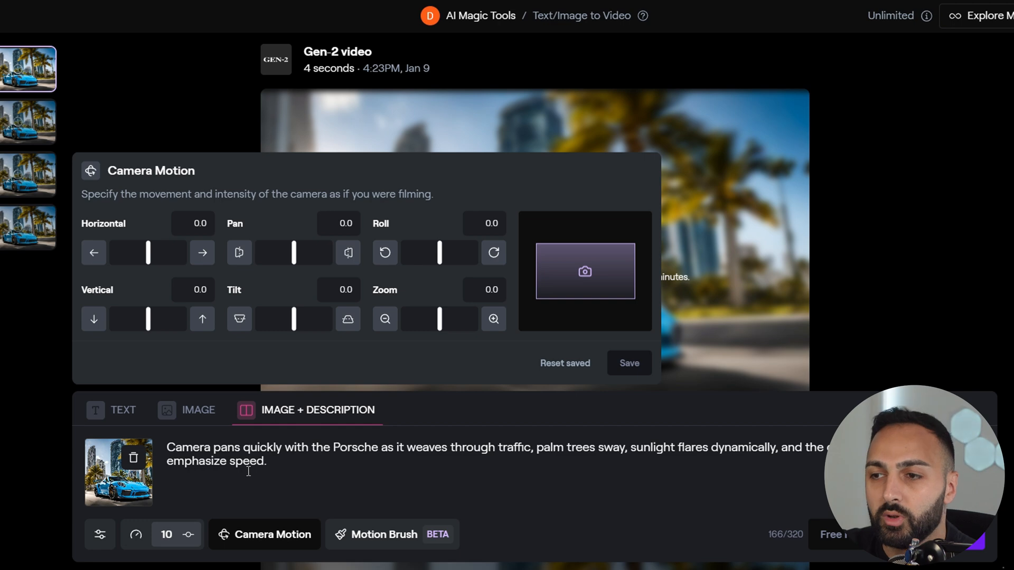
{"action": "mouse_move", "coordinate": [137, 169]}
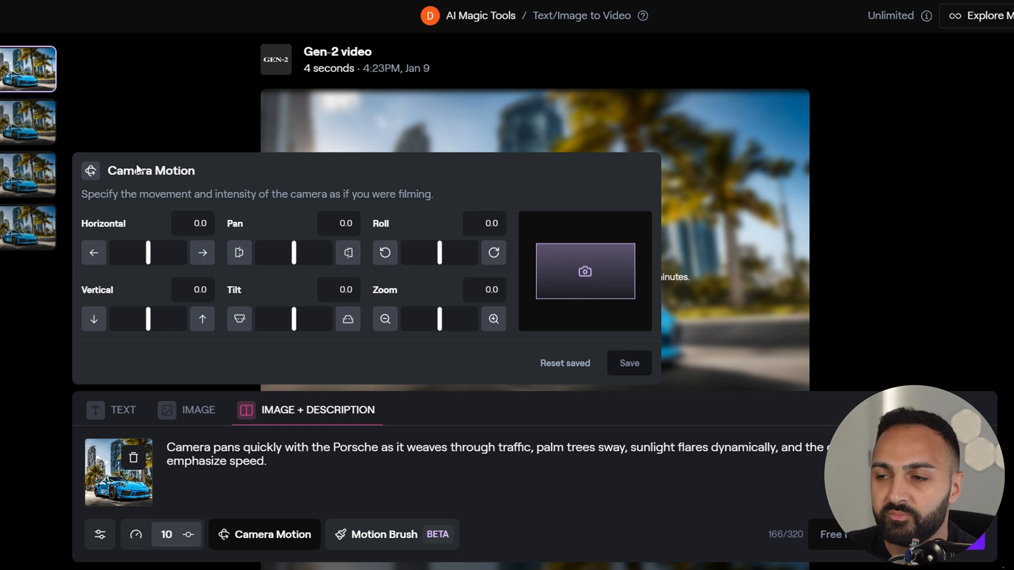
{"action": "left_click", "coordinate": [383, 534]}
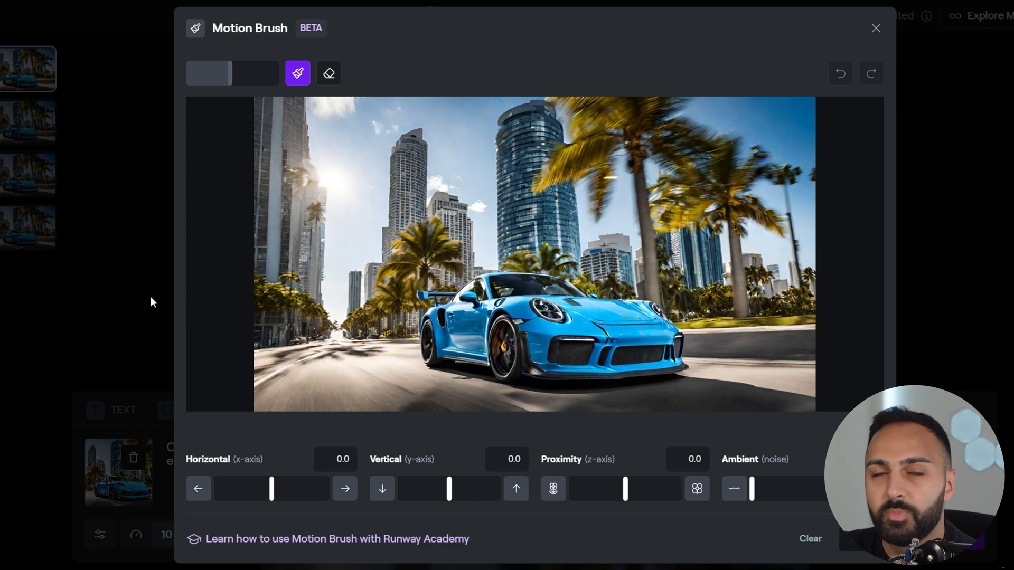
Dismiss the Motion Brush window without painting any motion.
{"action": "left_click", "coordinate": [875, 28]}
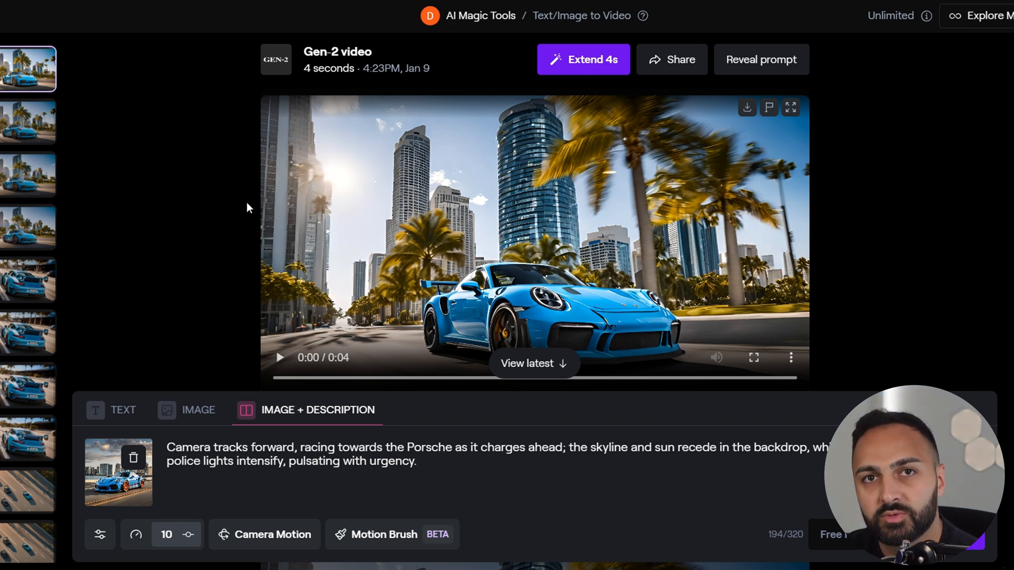
Reveal and hide the clip's prompt, view another Porsche generation, and select the rear-view chase clip.
{"action": "left_click", "coordinate": [762, 59]}
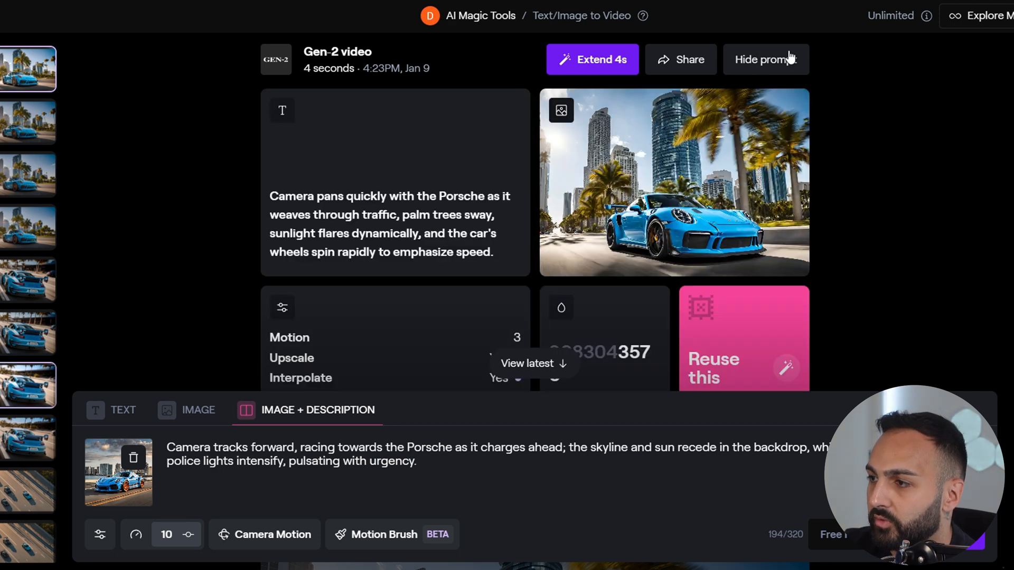
{"action": "left_click", "coordinate": [766, 60]}
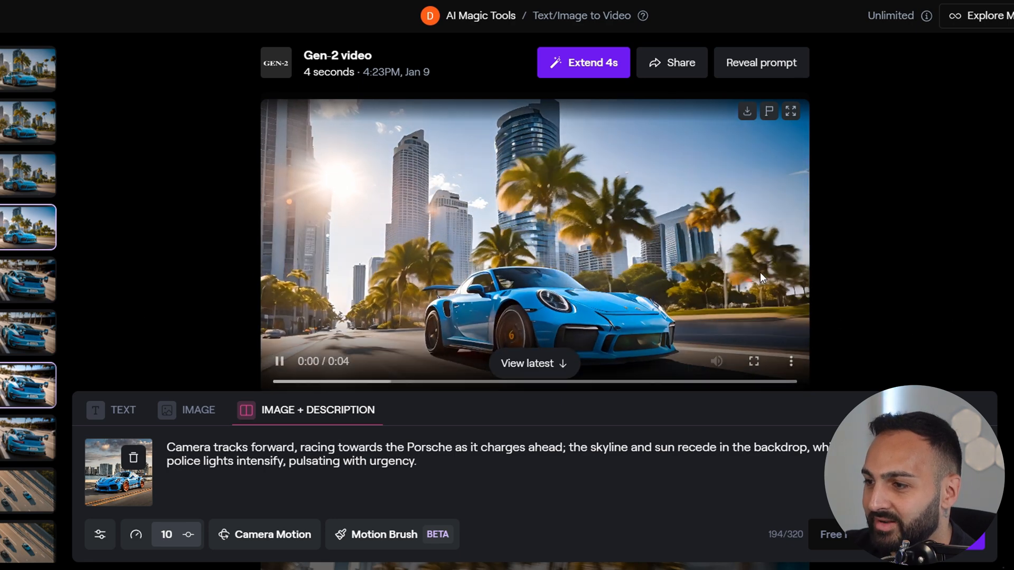
{"action": "left_click", "coordinate": [278, 361]}
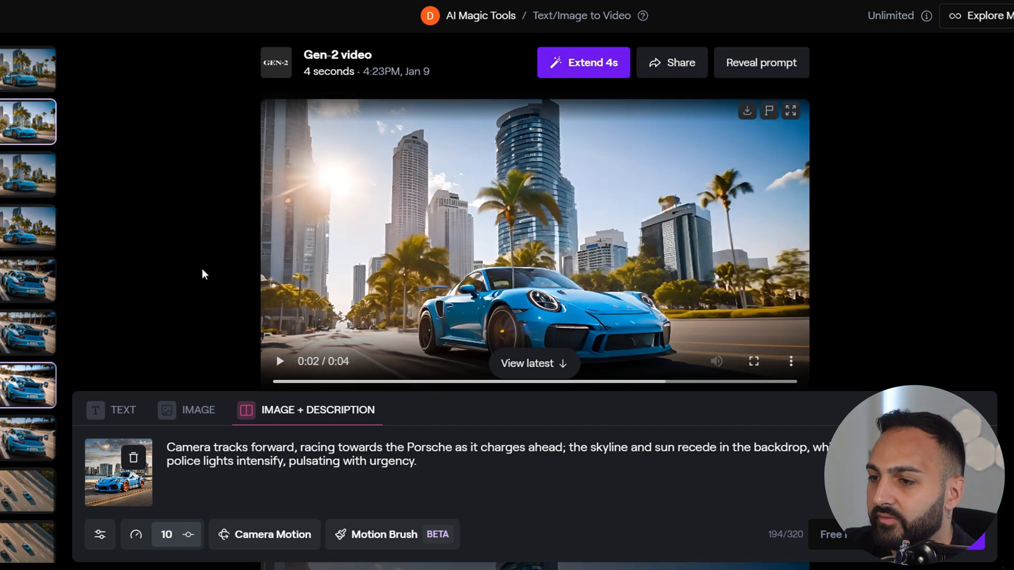
{"action": "mouse_move", "coordinate": [745, 76]}
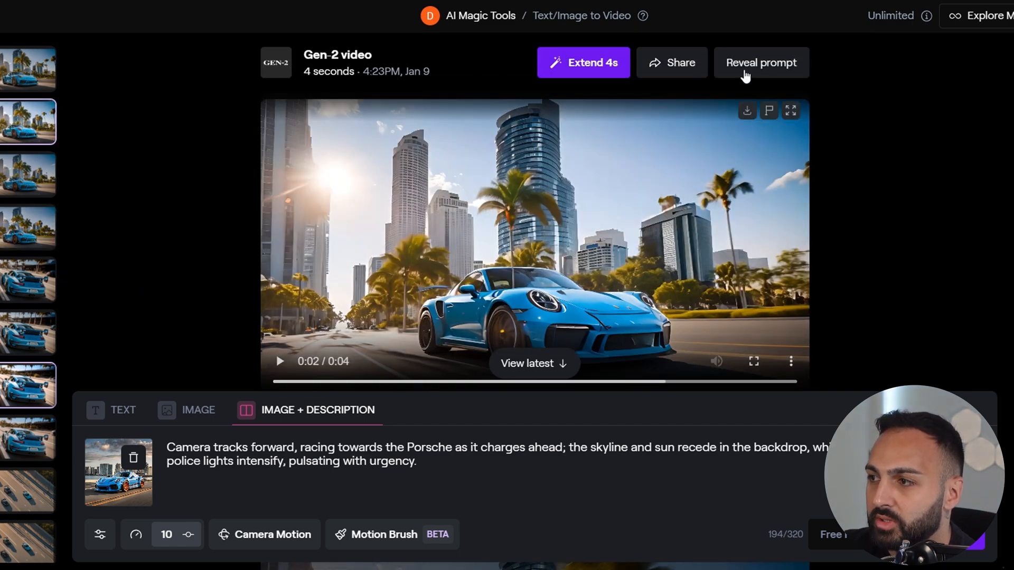
{"action": "left_click", "coordinate": [760, 62]}
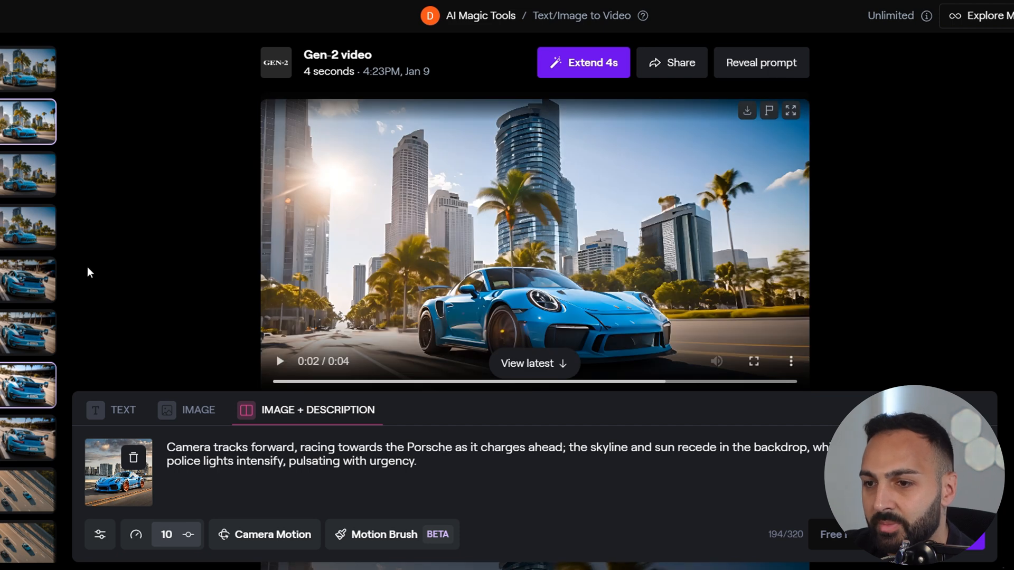
{"action": "left_click", "coordinate": [27, 279]}
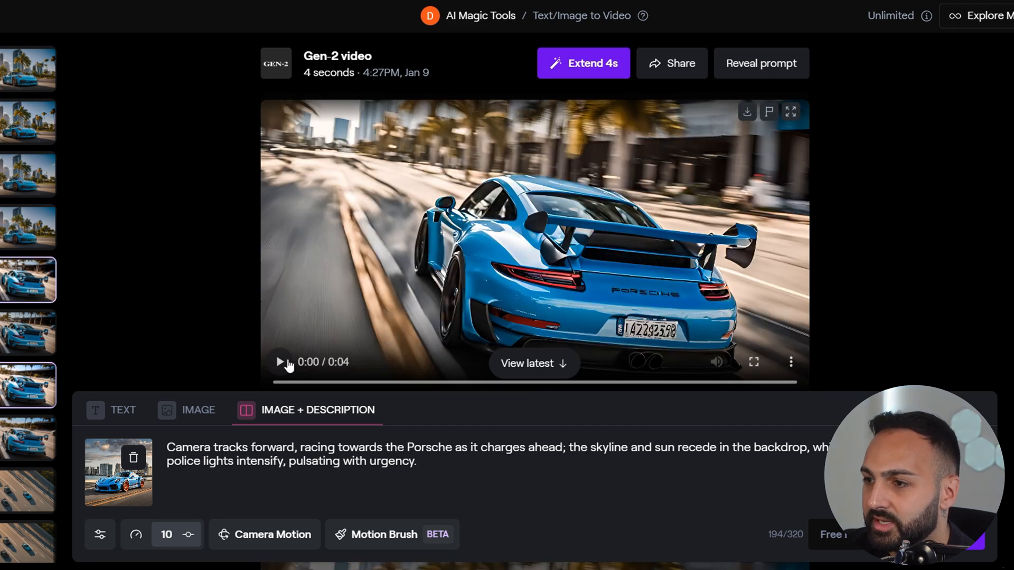
Play the rear-view Porsche clip.
{"action": "left_click", "coordinate": [280, 363]}
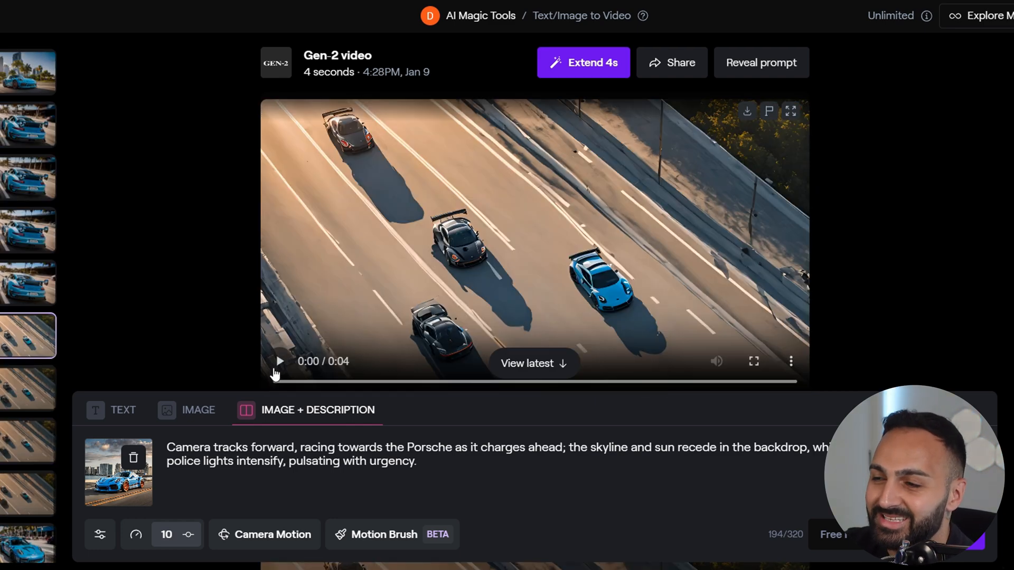
Play the aerial highway chase clip, then load the clip of the Porsche surrounded by police.
{"action": "left_click", "coordinate": [279, 362]}
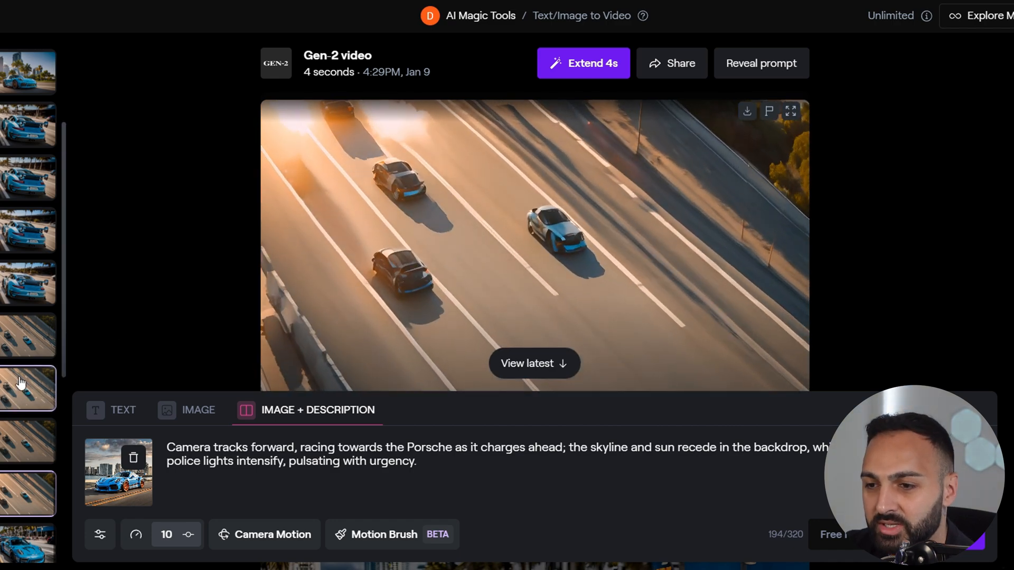
{"action": "left_click", "coordinate": [28, 388]}
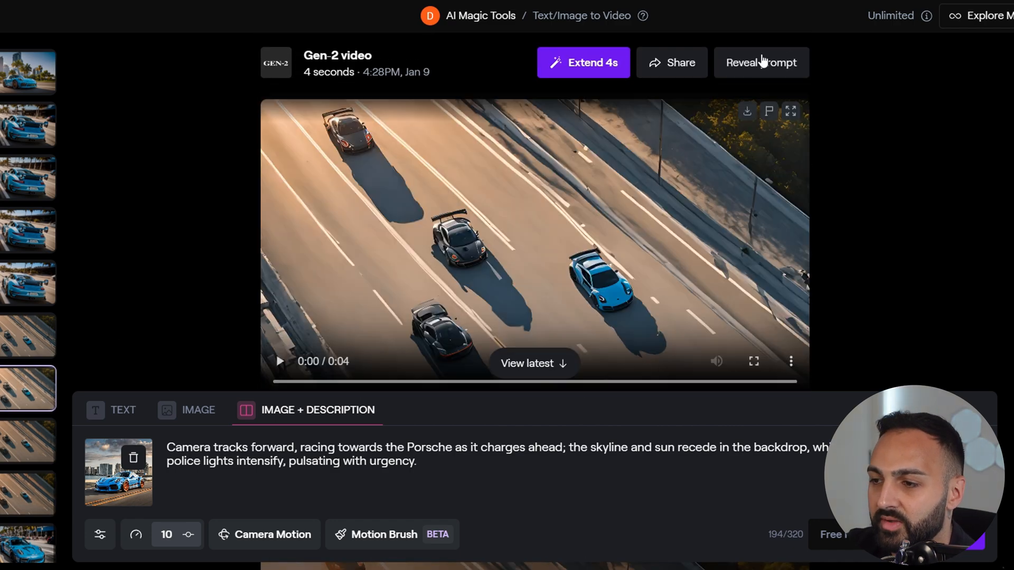
{"action": "left_click", "coordinate": [27, 171]}
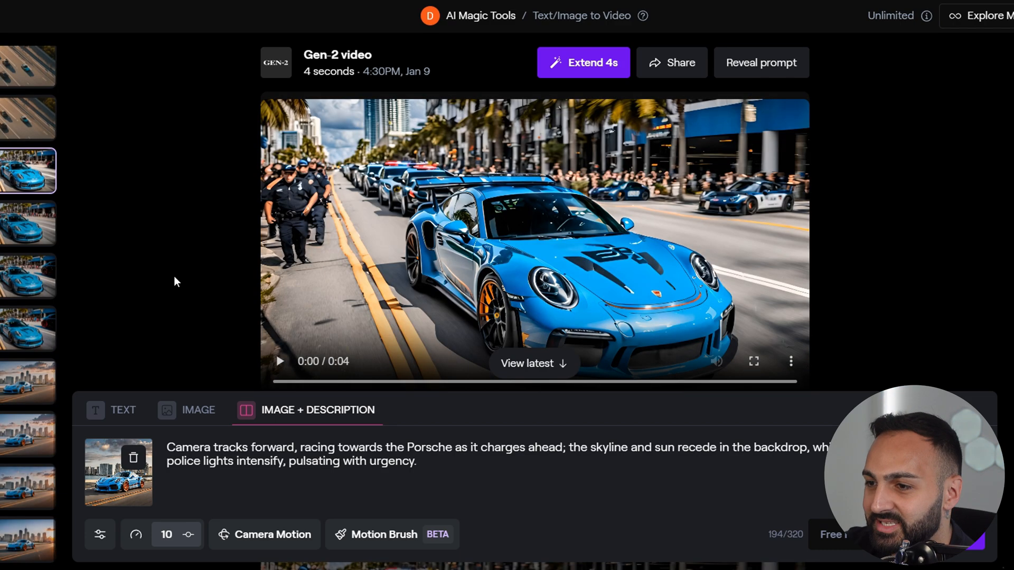
Play the police street clip, browse two street-scene variations, and select the city skyline clip.
{"action": "left_click", "coordinate": [279, 361]}
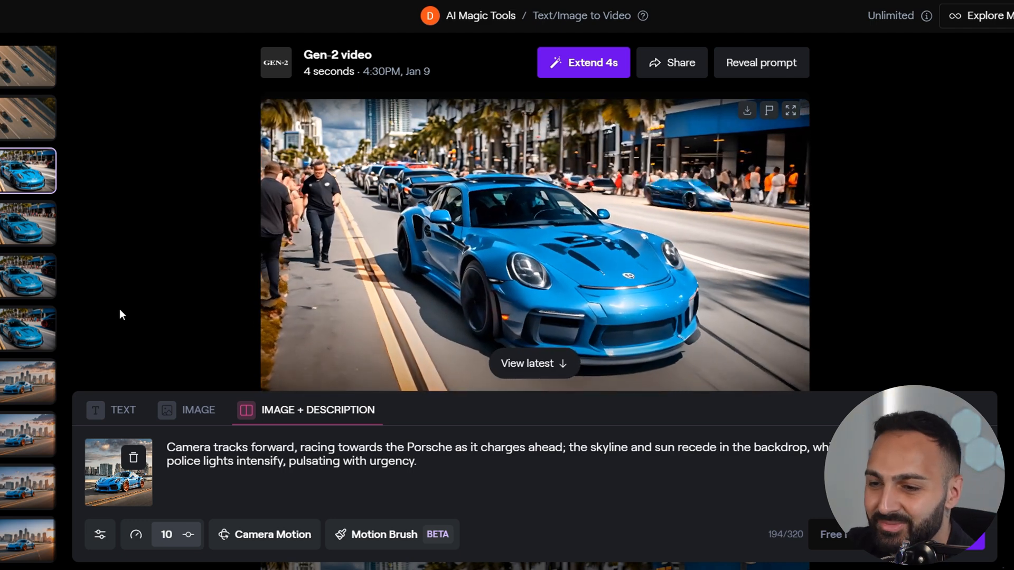
{"action": "left_click", "coordinate": [534, 246]}
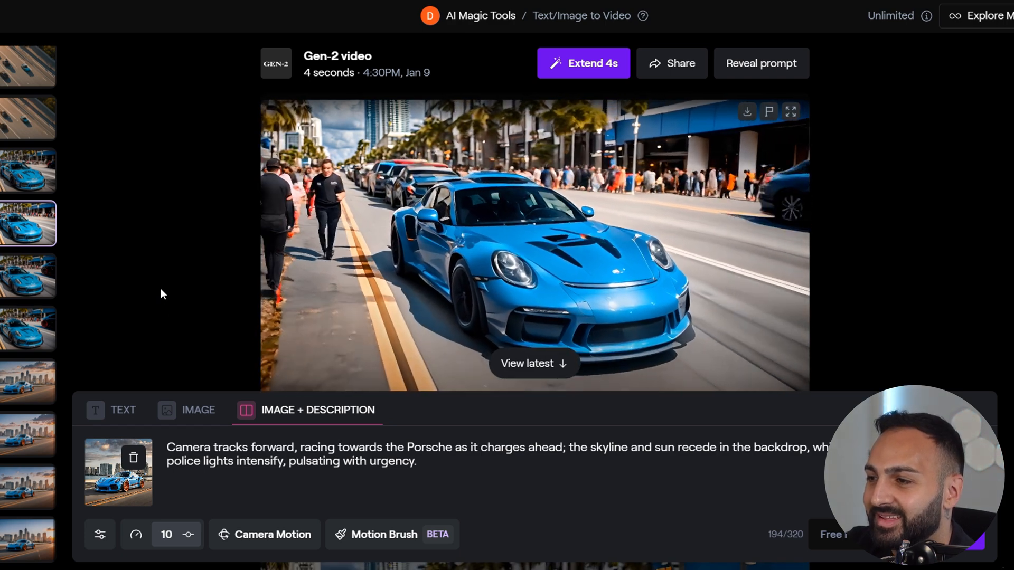
{"action": "left_click", "coordinate": [534, 246]}
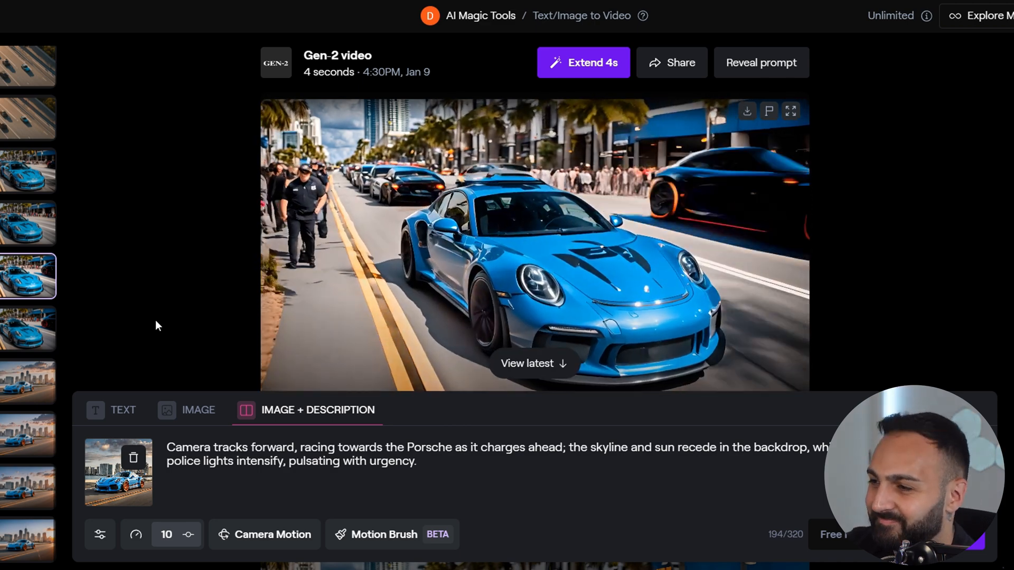
{"action": "left_click", "coordinate": [28, 328]}
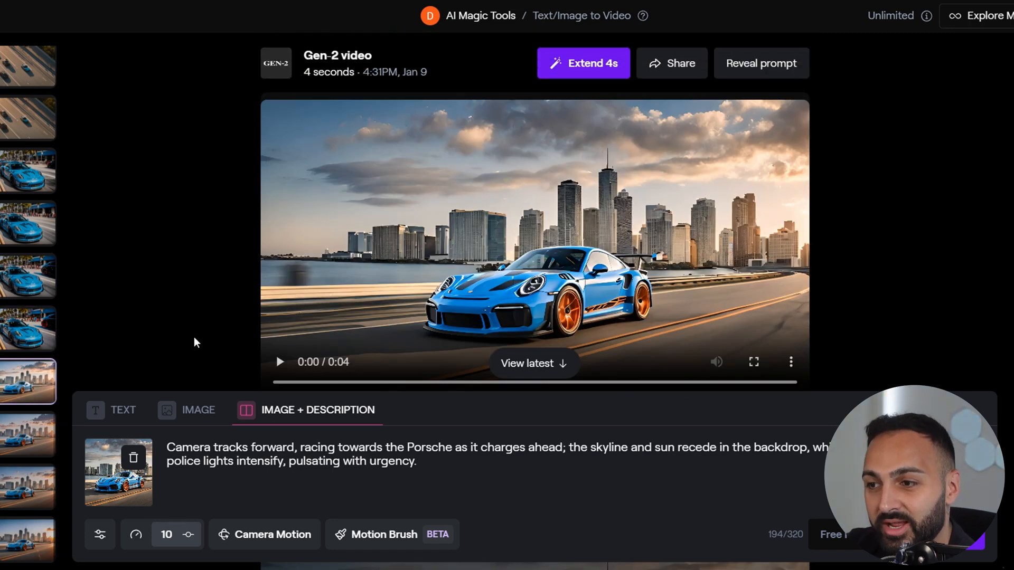
{"action": "mouse_move", "coordinate": [196, 348]}
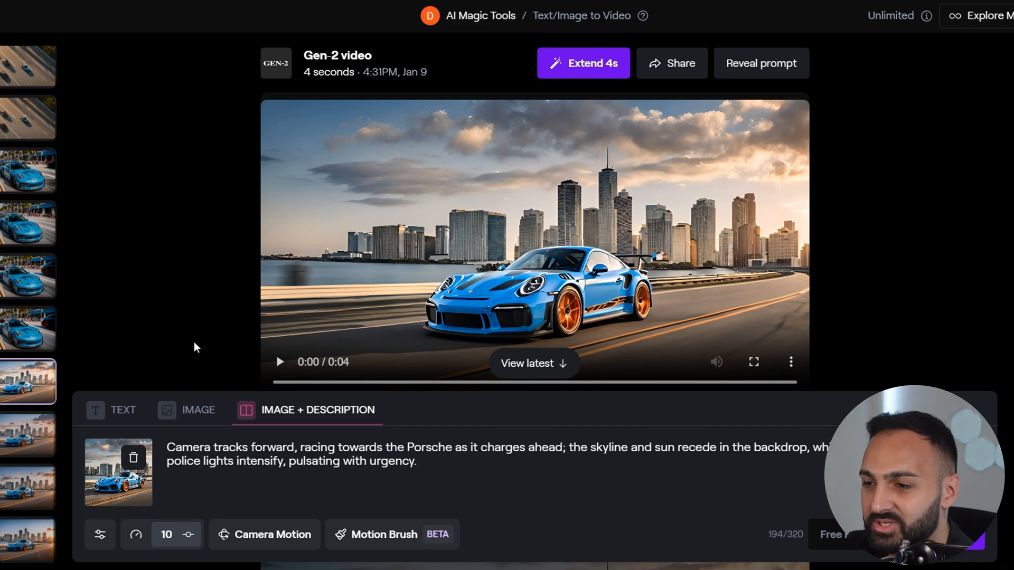
Play the waterfront skyline clip and browse the other sunset skyline variations in the feed.
{"action": "left_click", "coordinate": [279, 361]}
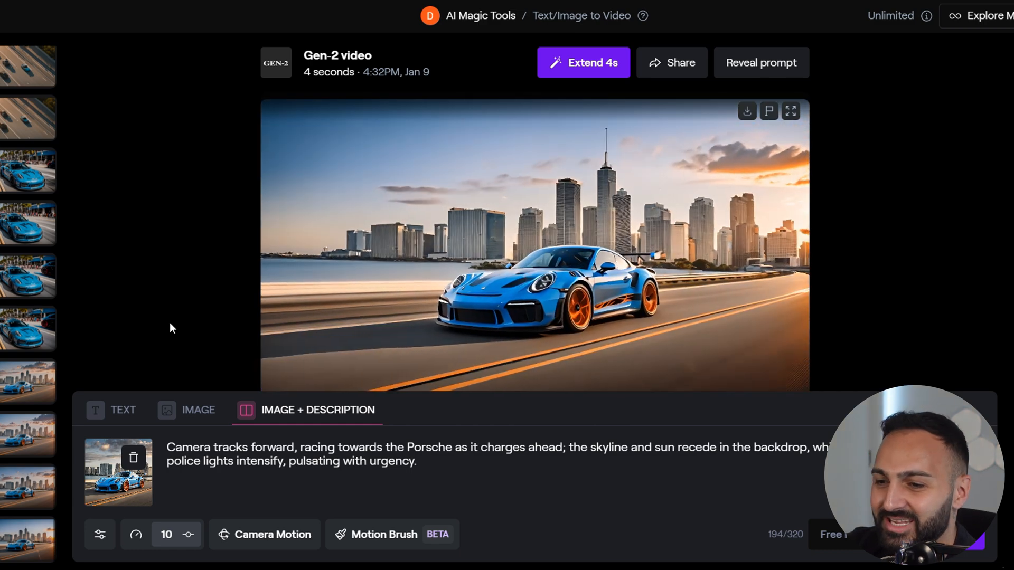
{"action": "left_click", "coordinate": [28, 434]}
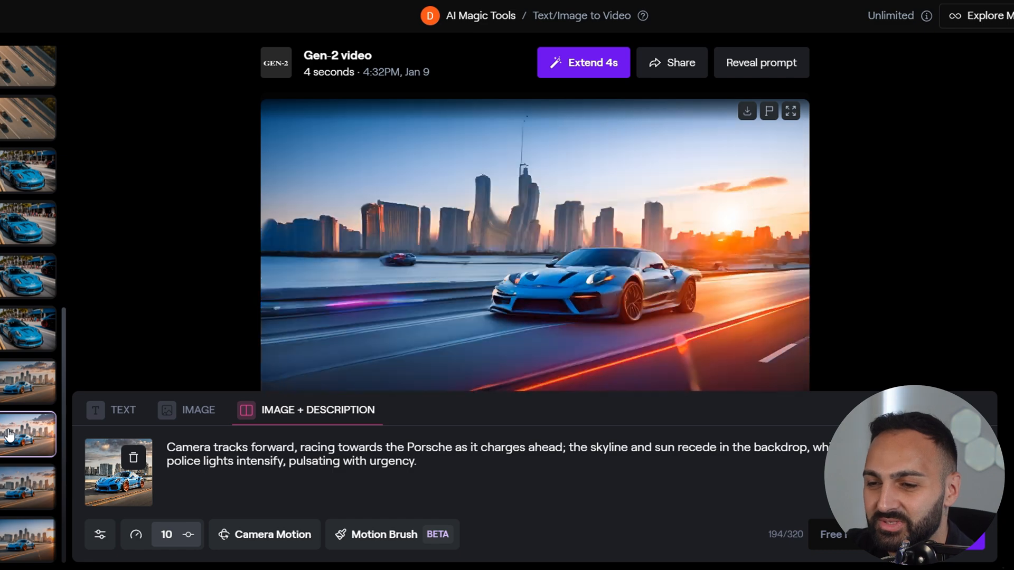
{"action": "scroll", "scroll_direction": "up", "scroll_amount": 3}
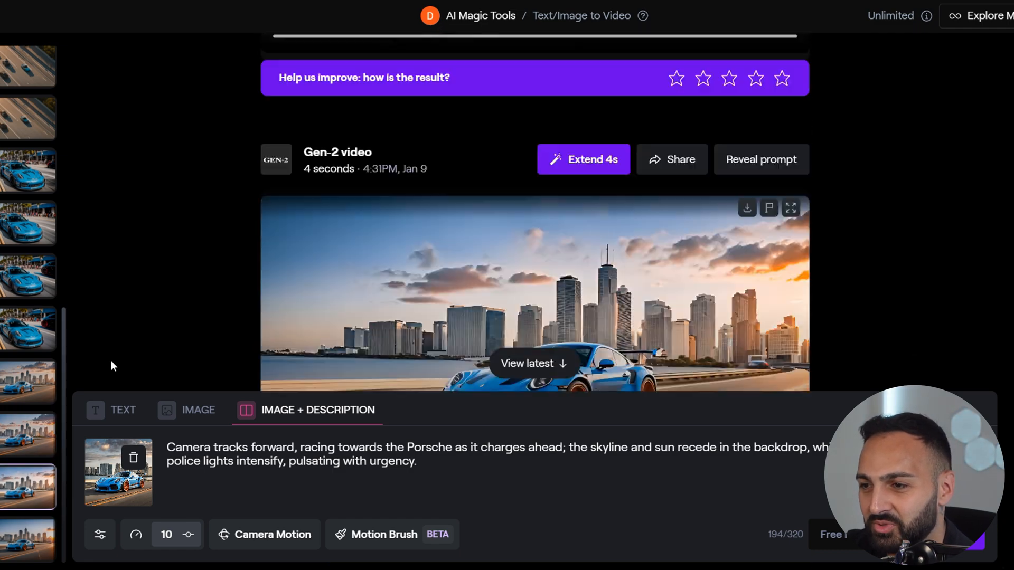
{"action": "scroll", "scroll_direction": "up", "scroll_amount": 3}
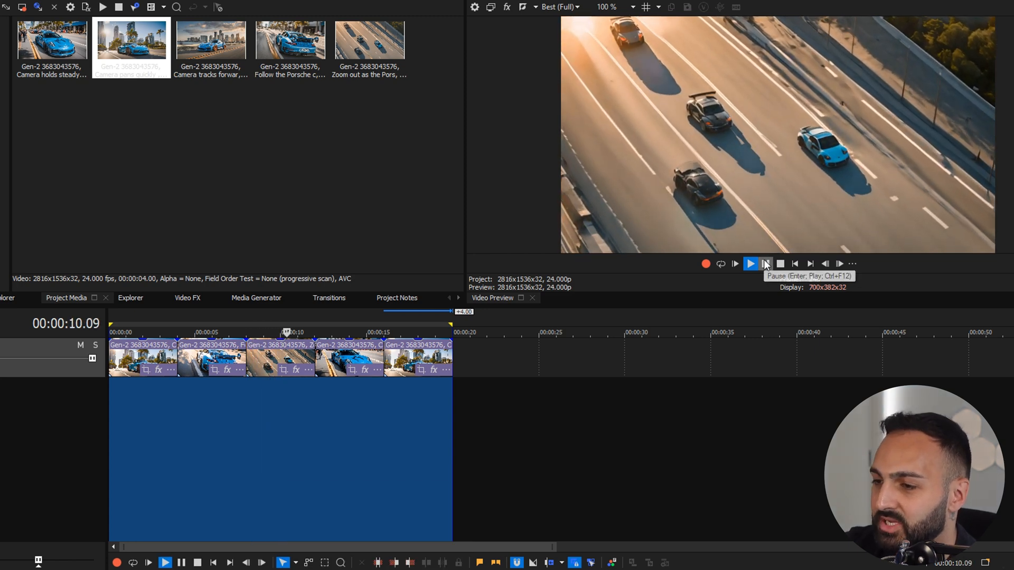
Pause the five-clip sequence, jump back to about 00:00:07 and resume playback.
{"action": "left_click", "coordinate": [751, 263]}
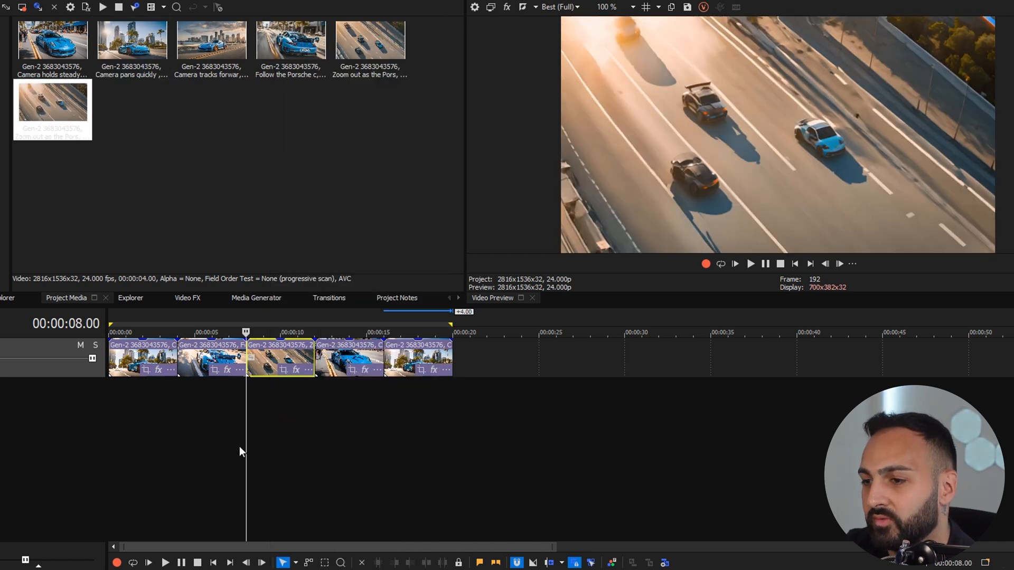
{"action": "left_click", "coordinate": [750, 264]}
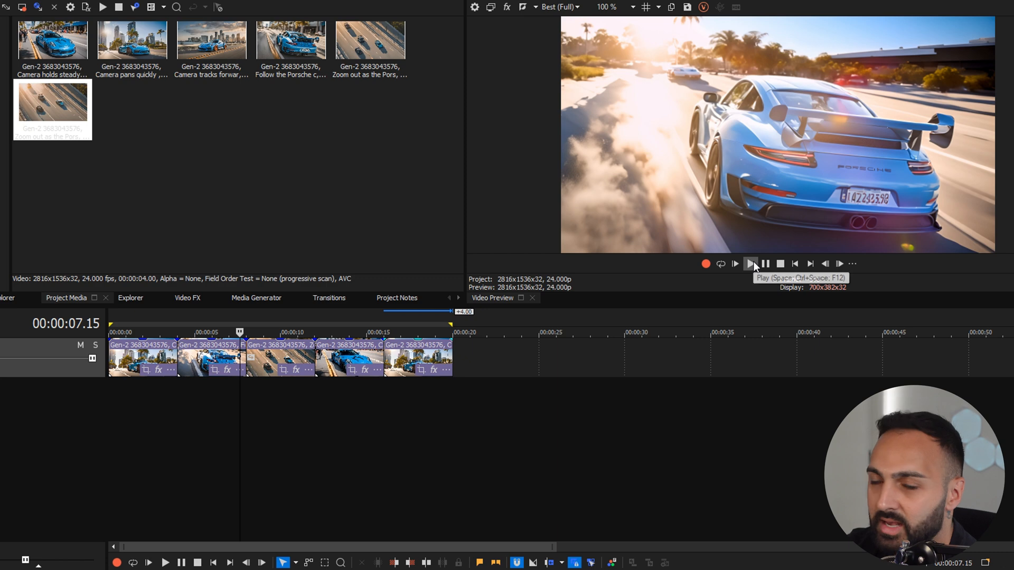
{"action": "left_click", "coordinate": [751, 263]}
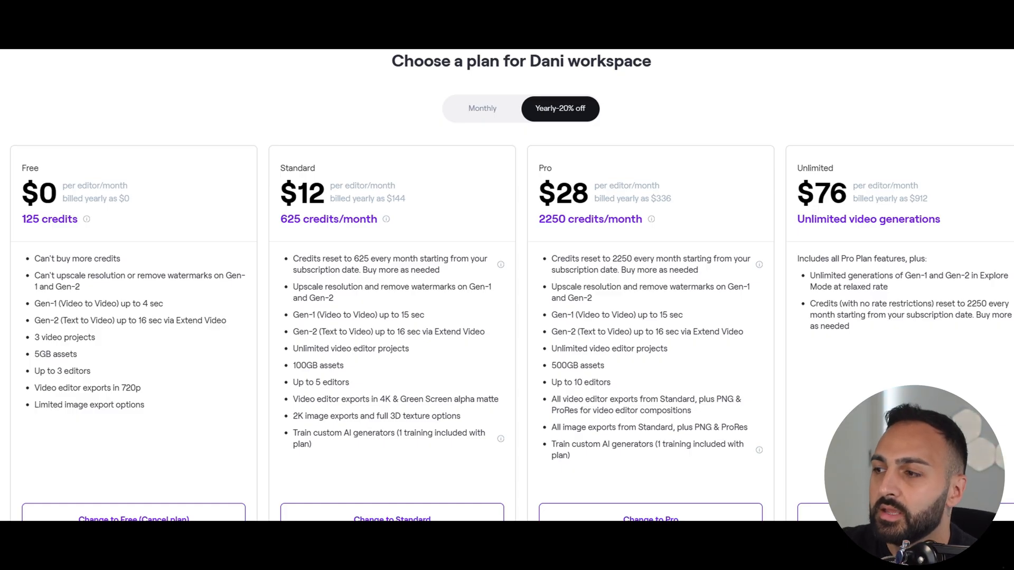
{"action": "mouse_move", "coordinate": [855, 209]}
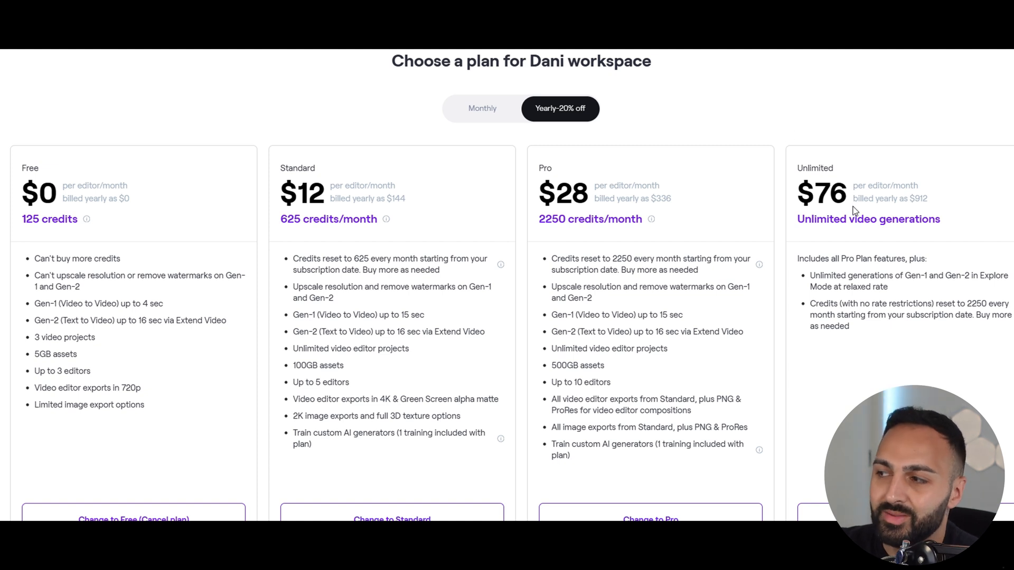
{"action": "mouse_move", "coordinate": [869, 207]}
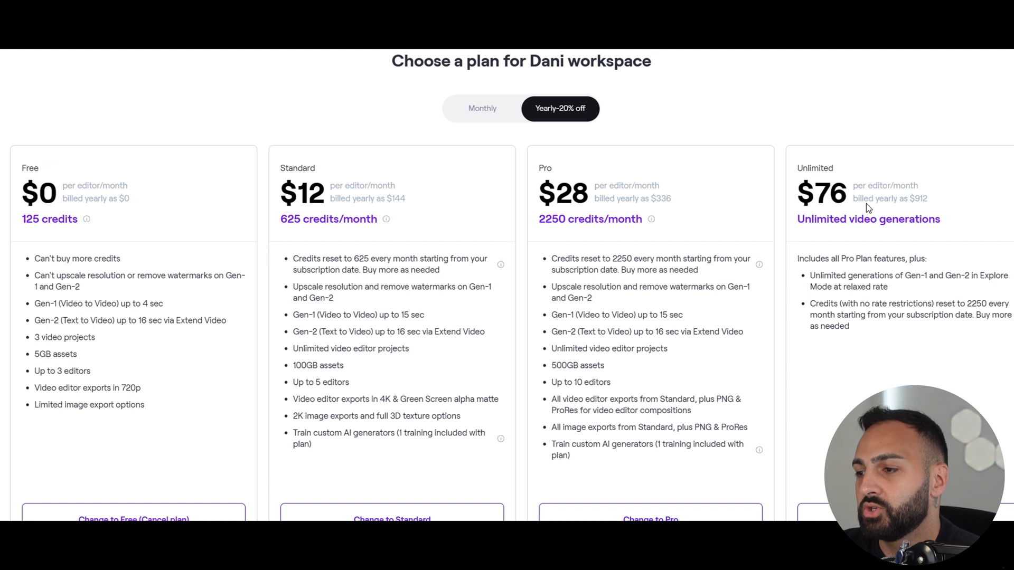
Switch the plan pricing to monthly billing: Standard $15, Pro $35, Unlimited $95.
{"action": "left_click", "coordinate": [482, 108]}
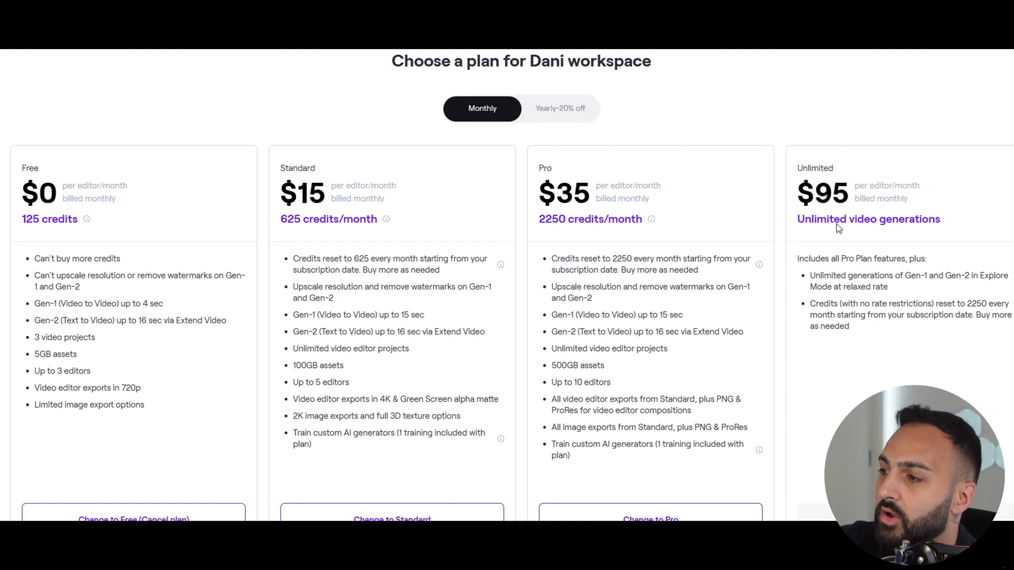
{"action": "mouse_move", "coordinate": [807, 230]}
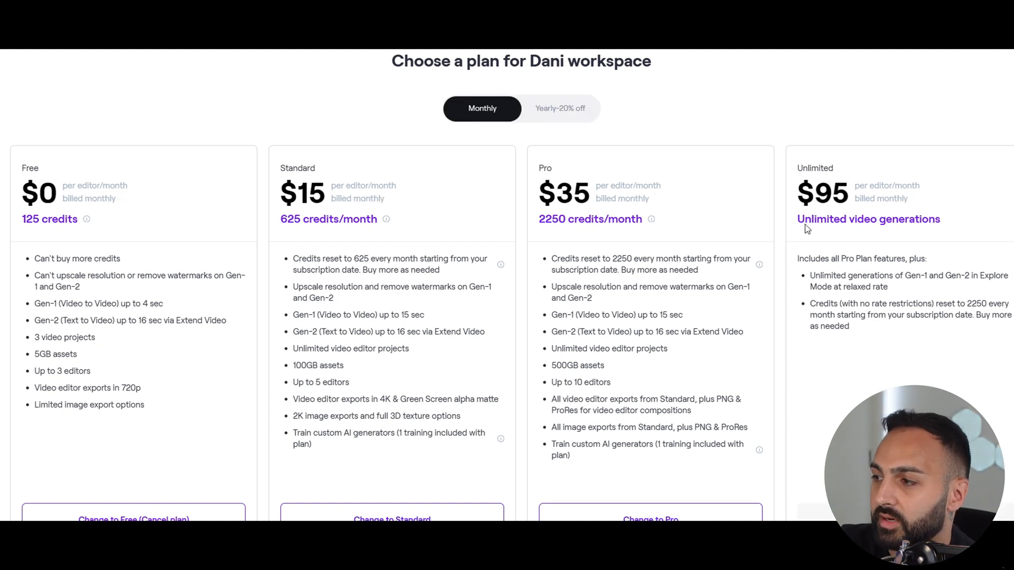
{"action": "mouse_move", "coordinate": [983, 223]}
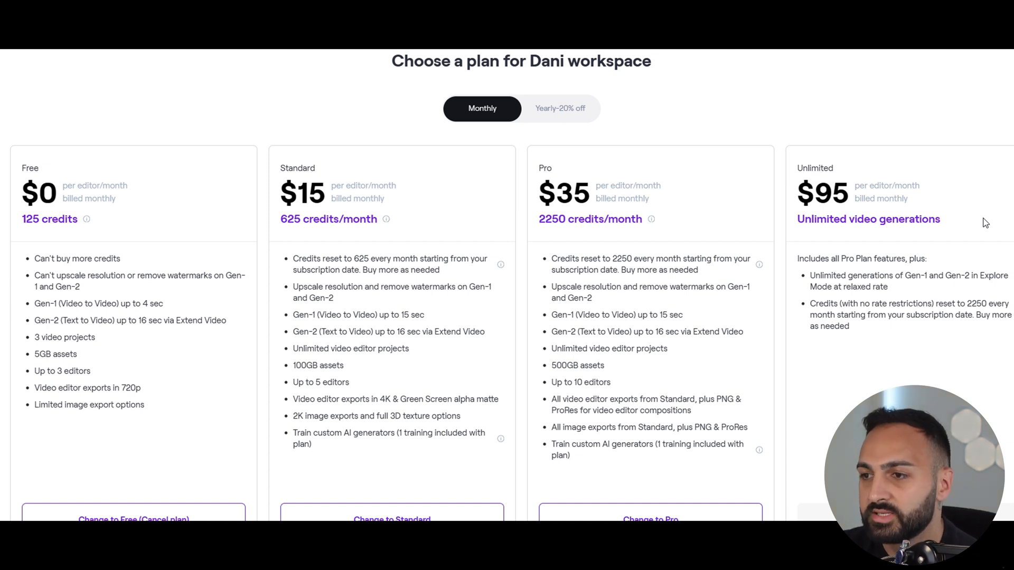
{"action": "mouse_move", "coordinate": [868, 151]}
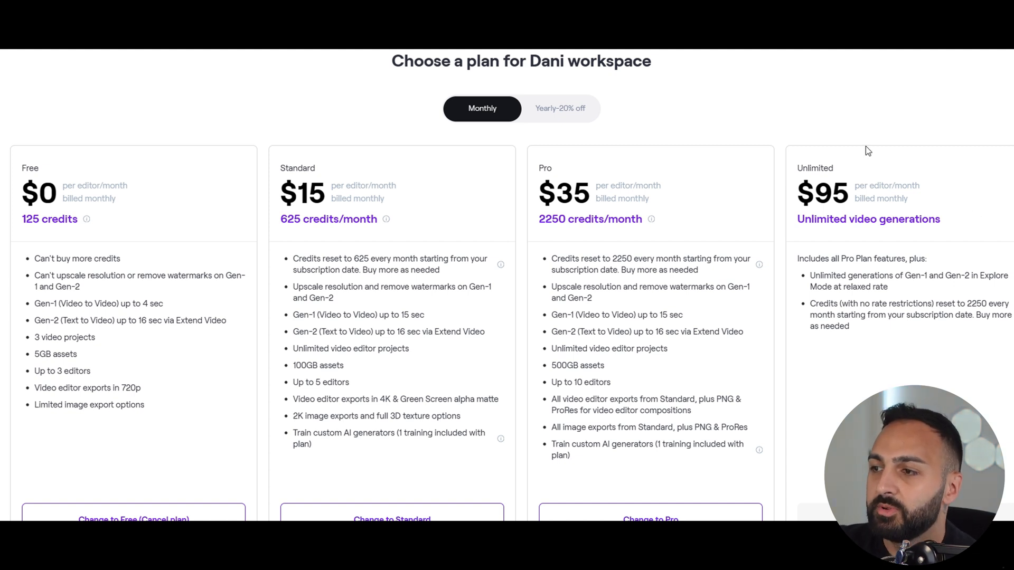
{"action": "mouse_move", "coordinate": [783, 107]}
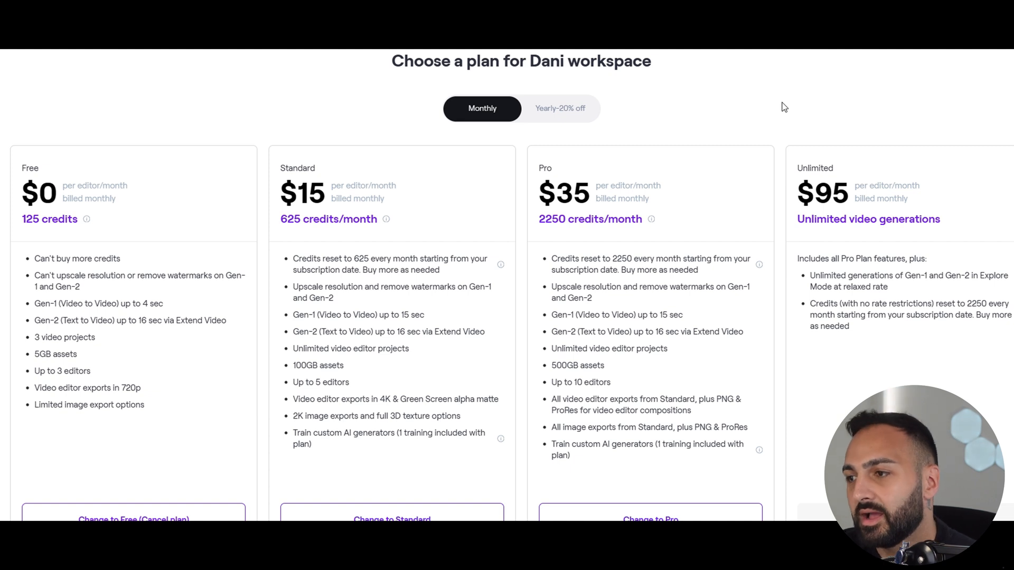
{"action": "mouse_move", "coordinate": [734, 99]}
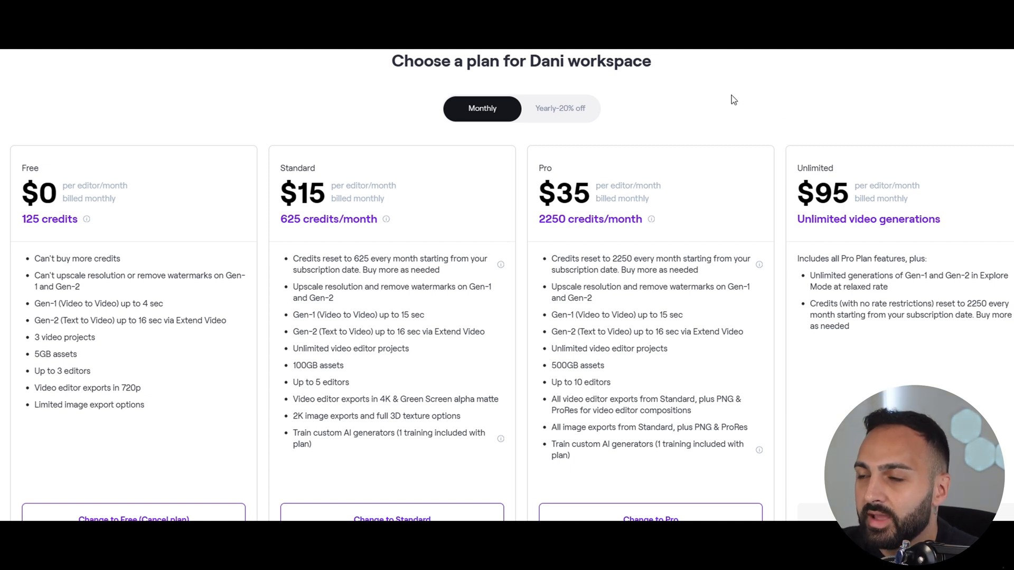
{"action": "mouse_move", "coordinate": [726, 121]}
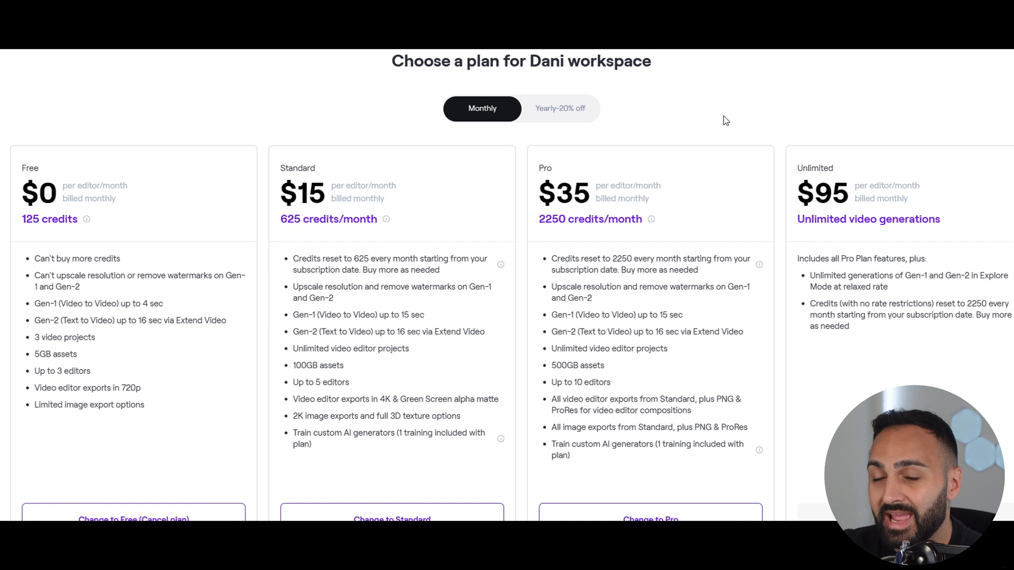
{"action": "mouse_move", "coordinate": [399, 231]}
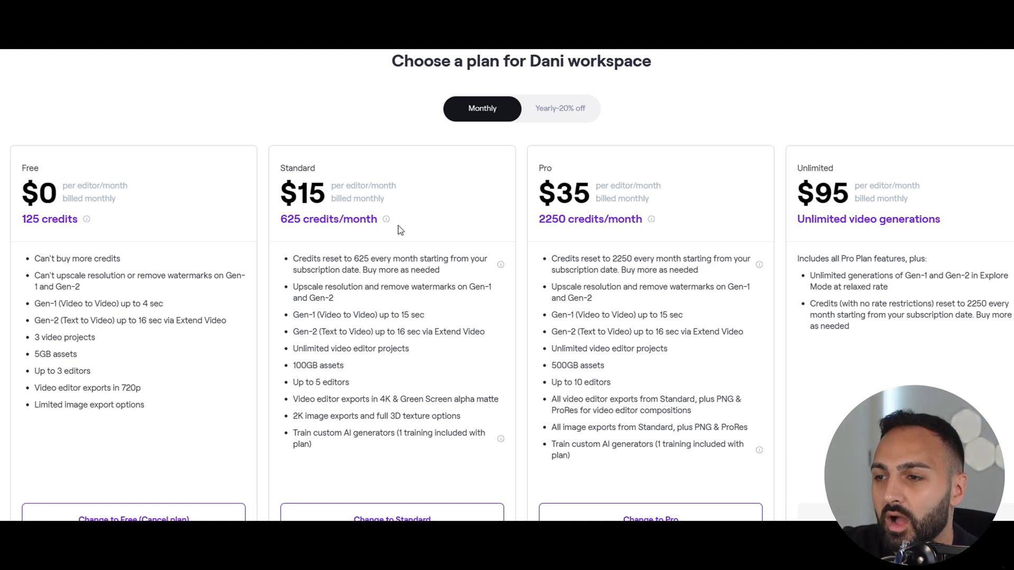
{"action": "mouse_move", "coordinate": [549, 207]}
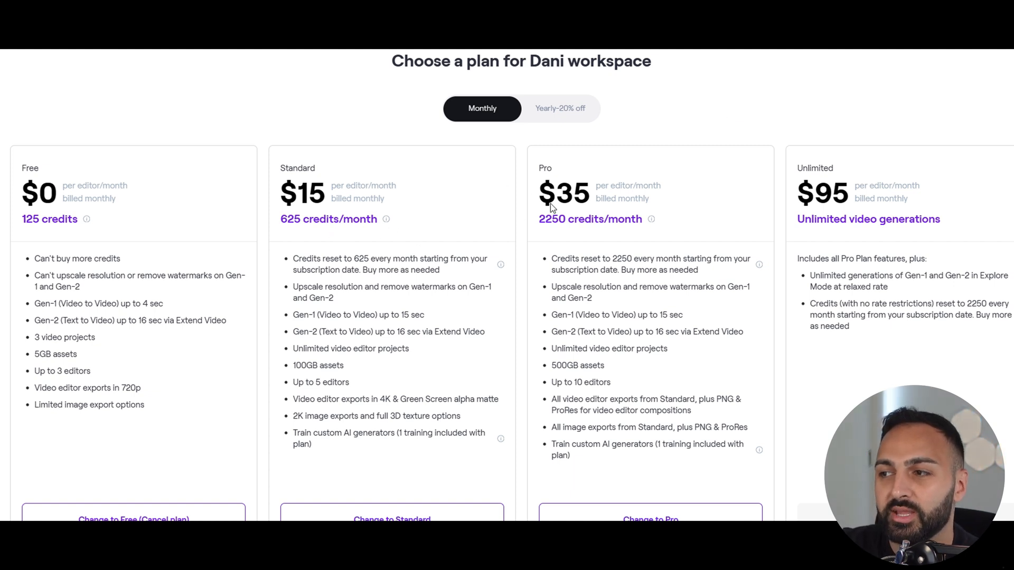
{"action": "mouse_move", "coordinate": [641, 163]}
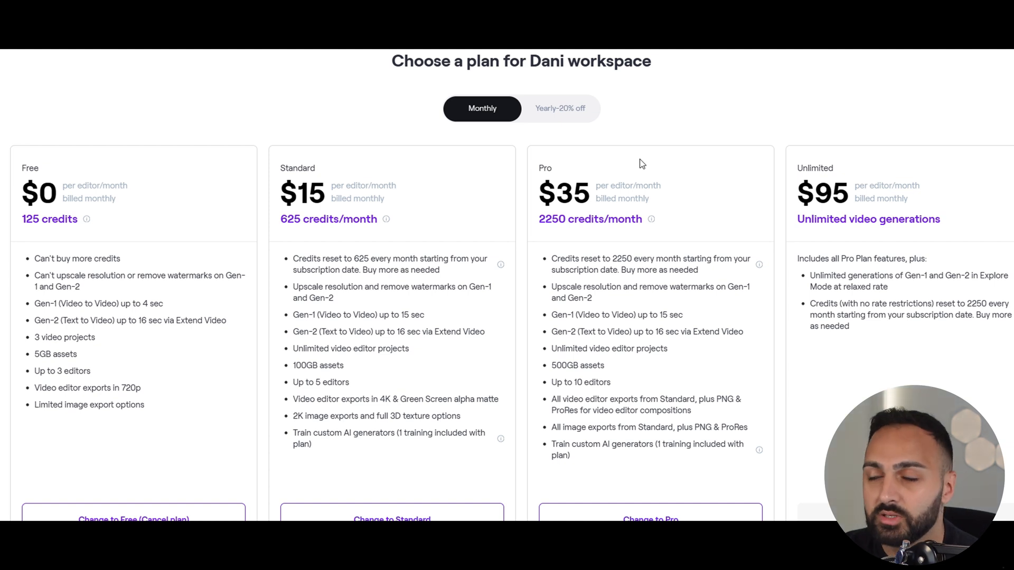